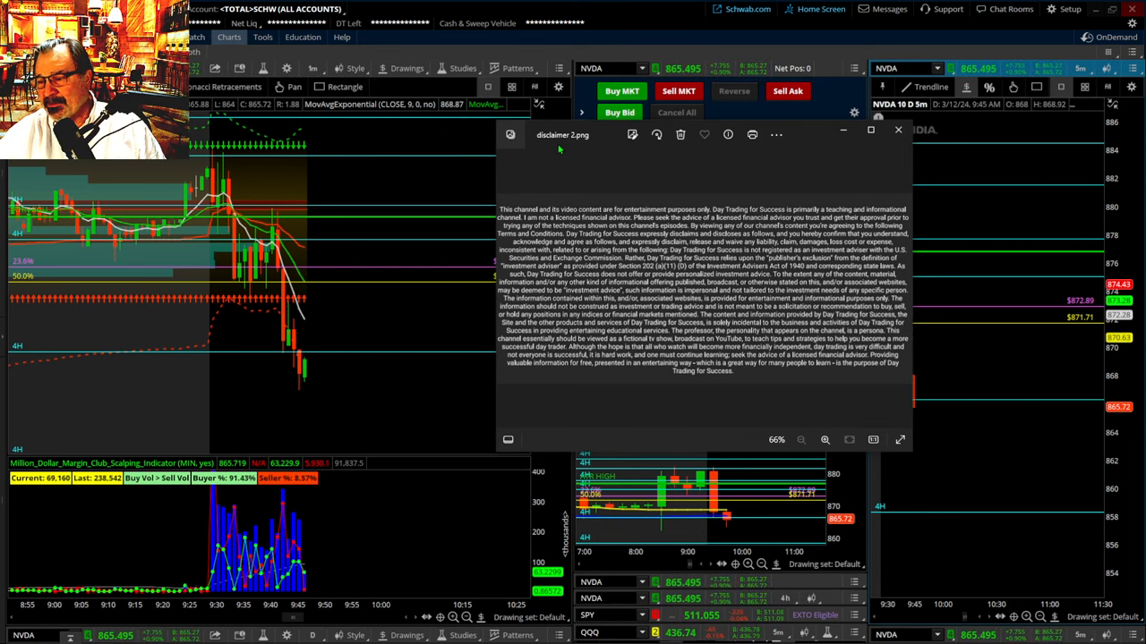
click(897, 130)
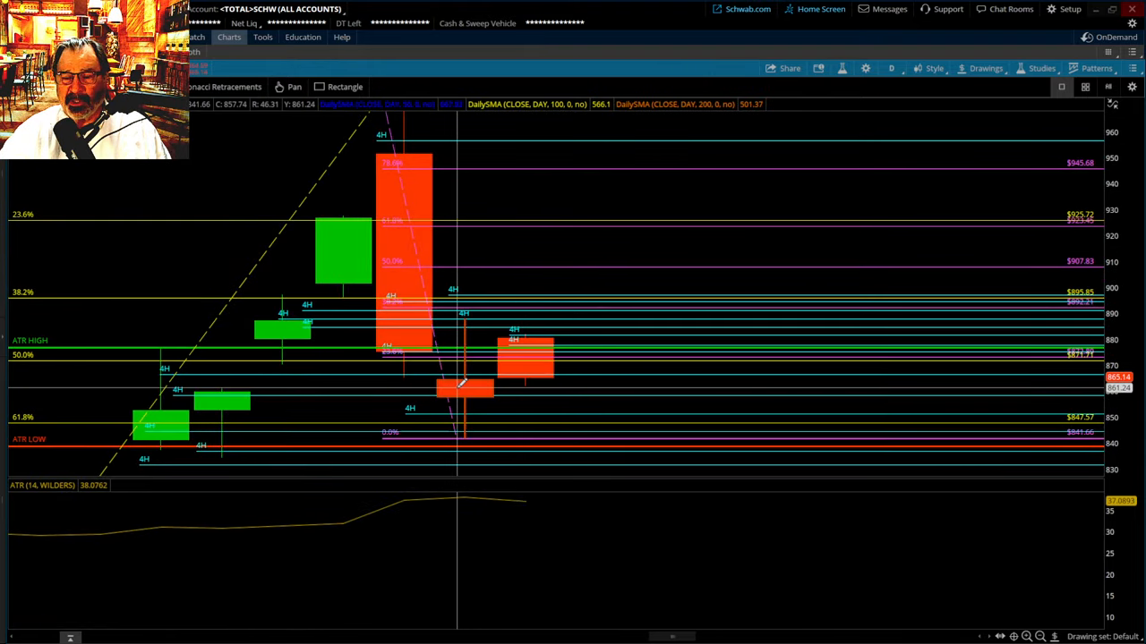
mouse_move(467, 387)
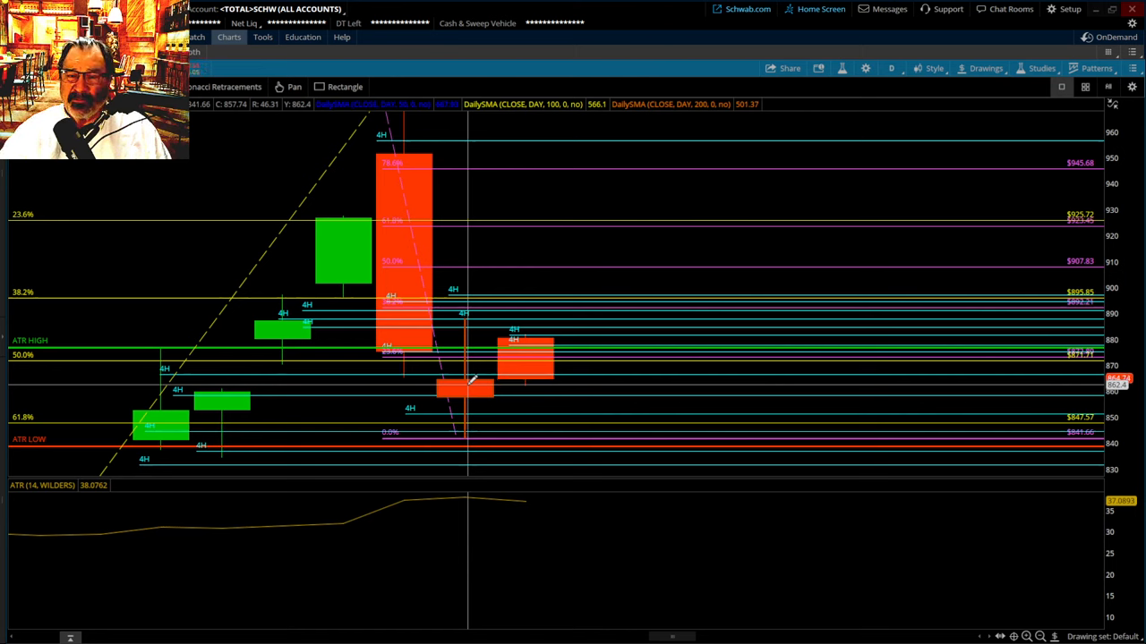
mouse_move(479, 389)
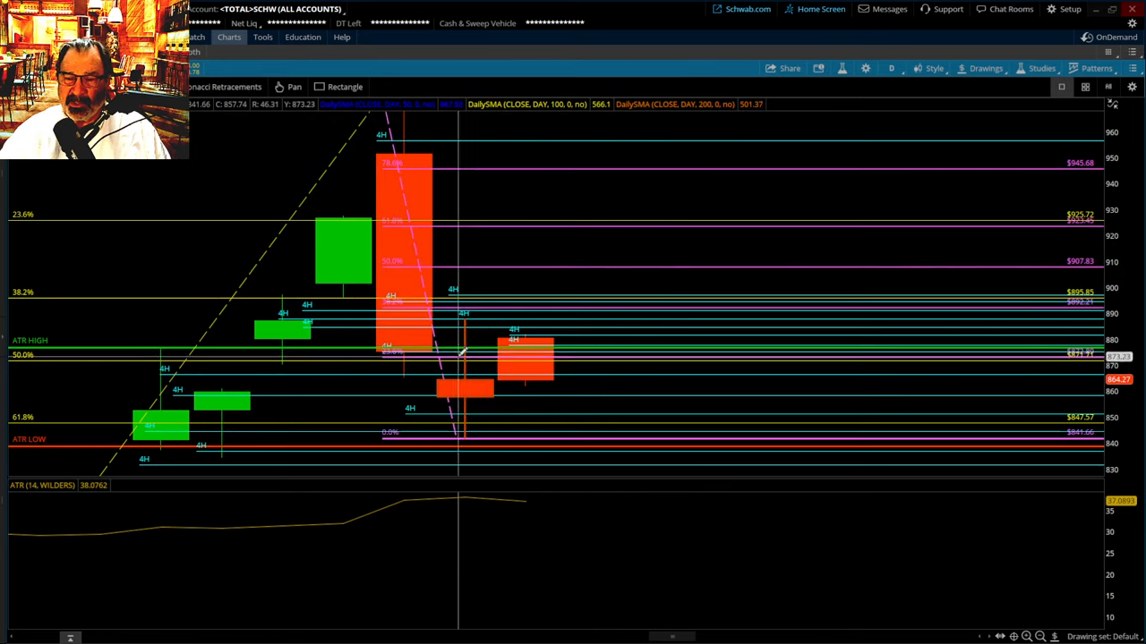
mouse_move(469, 387)
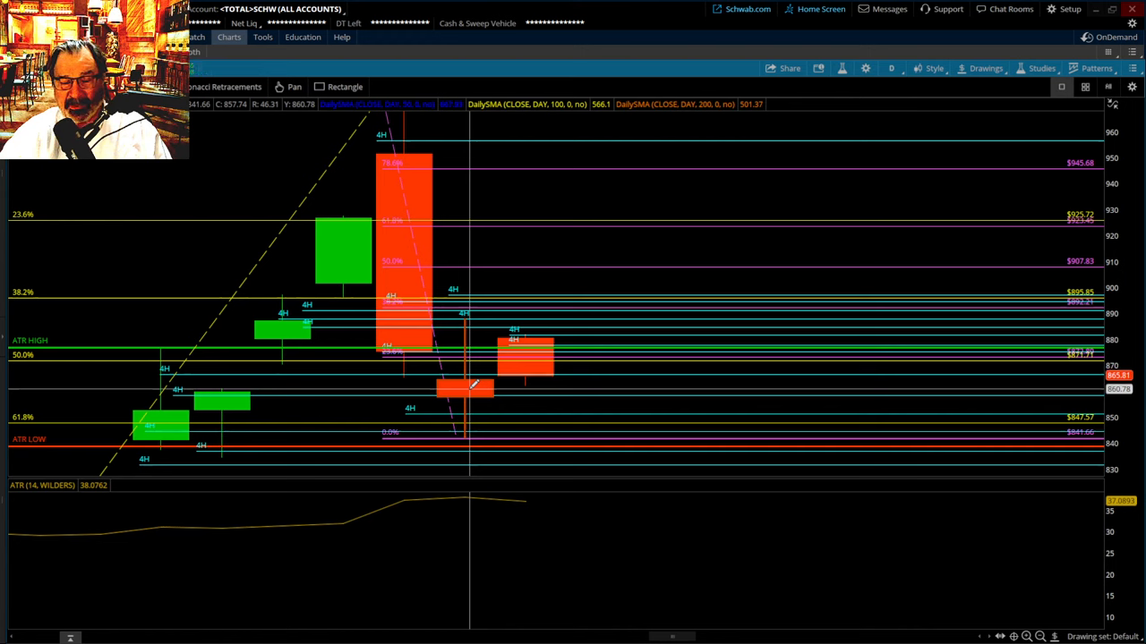
mouse_move(470, 385)
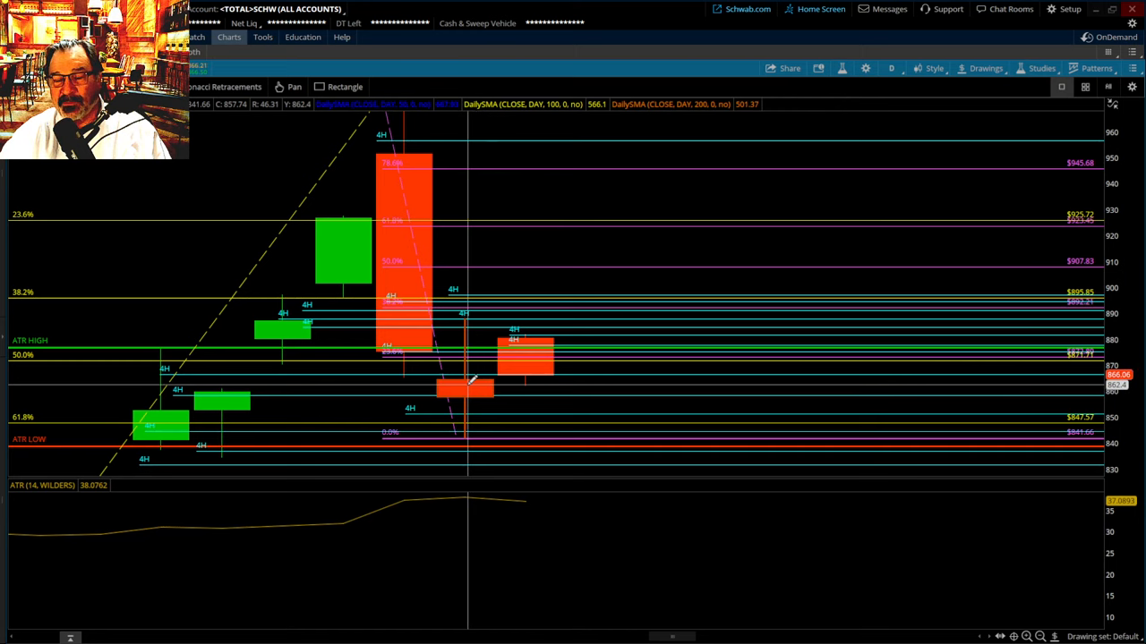
mouse_move(466, 387)
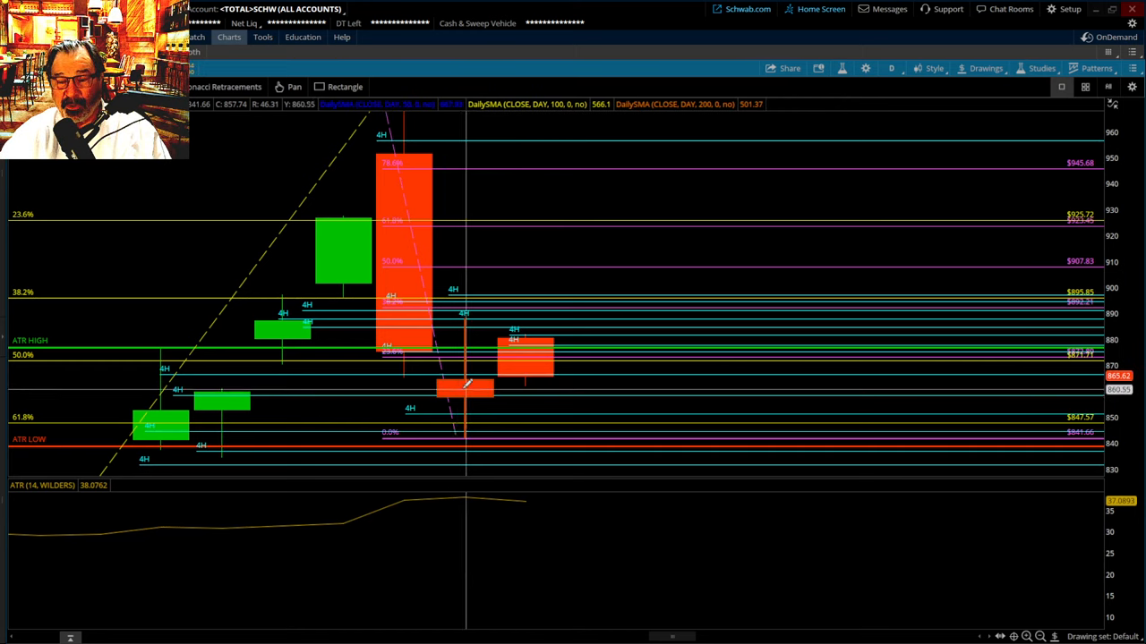
mouse_move(486, 392)
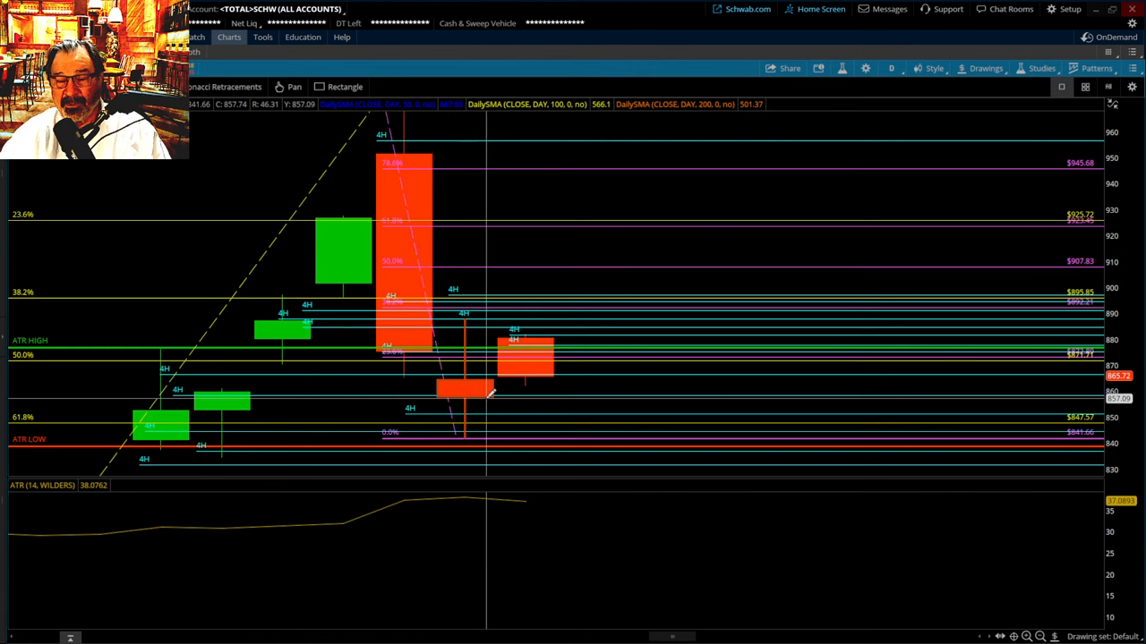
mouse_move(462, 396)
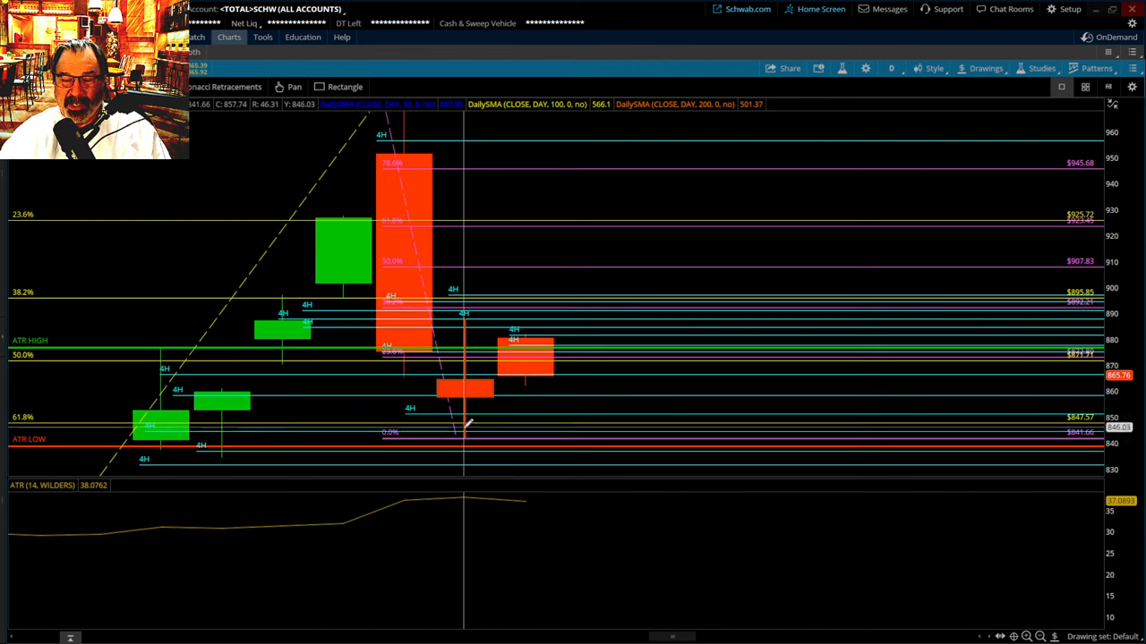
mouse_move(441, 441)
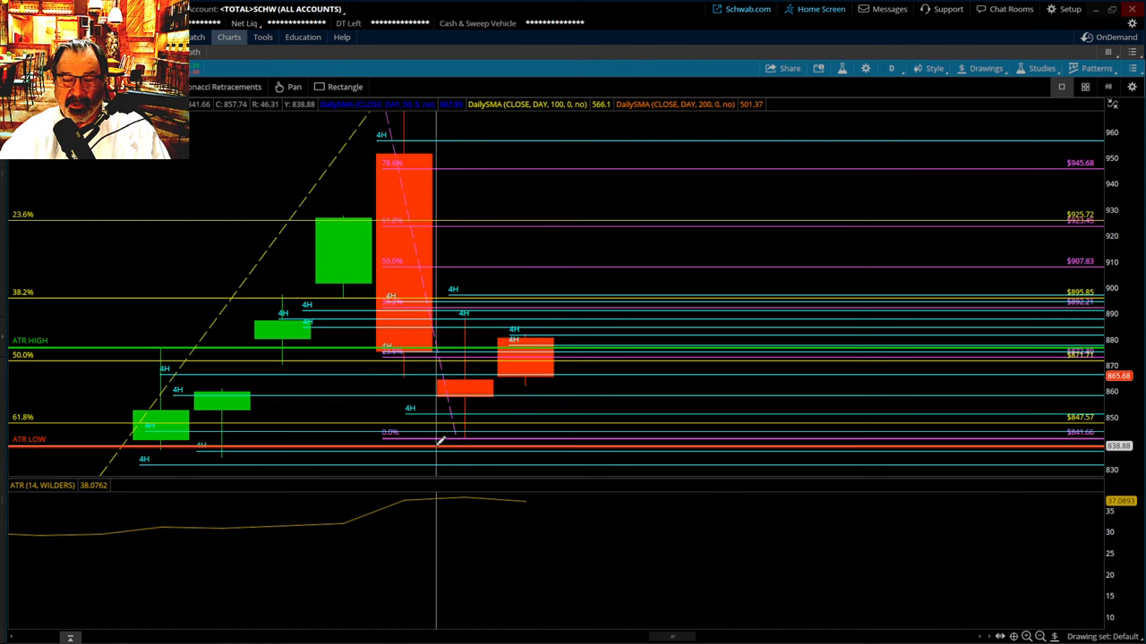
mouse_move(456, 394)
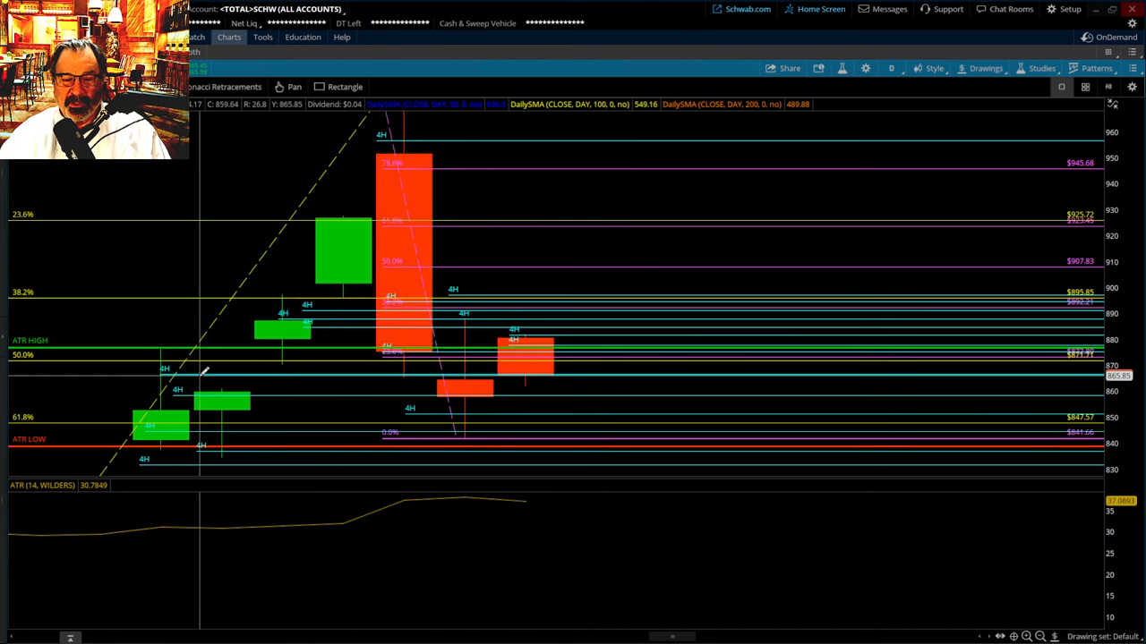
mouse_move(473, 380)
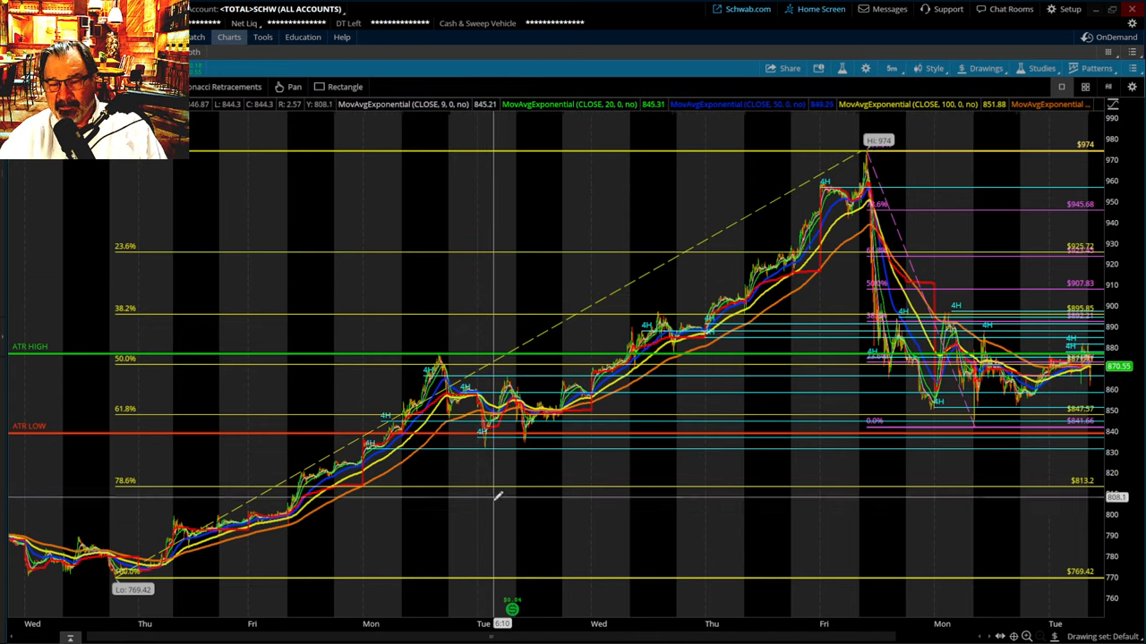
mouse_move(559, 320)
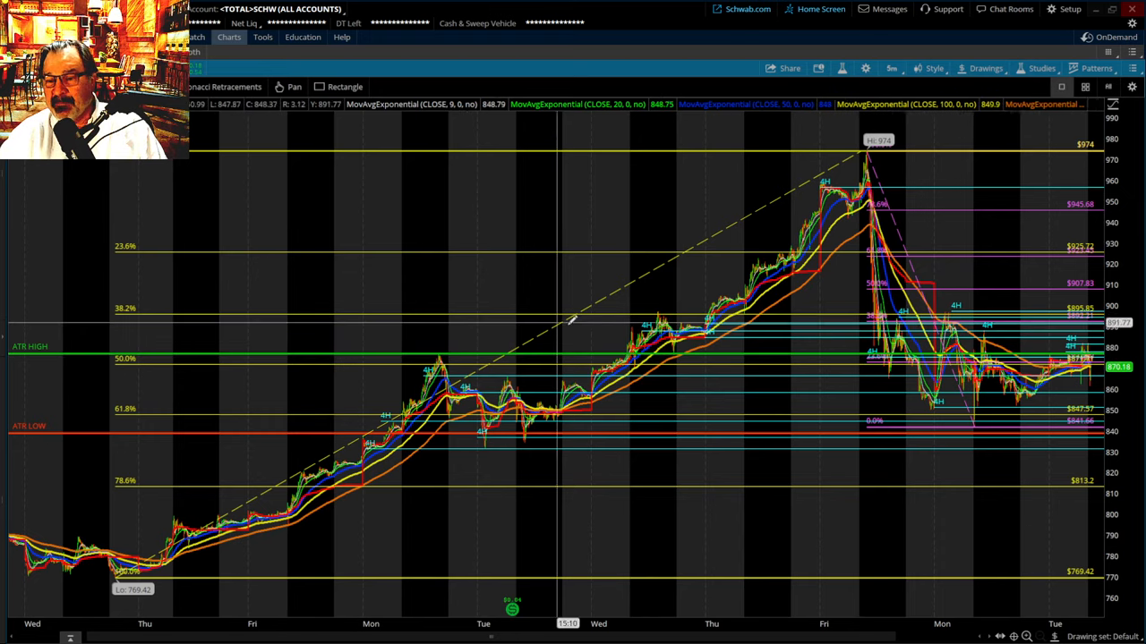
mouse_move(692, 323)
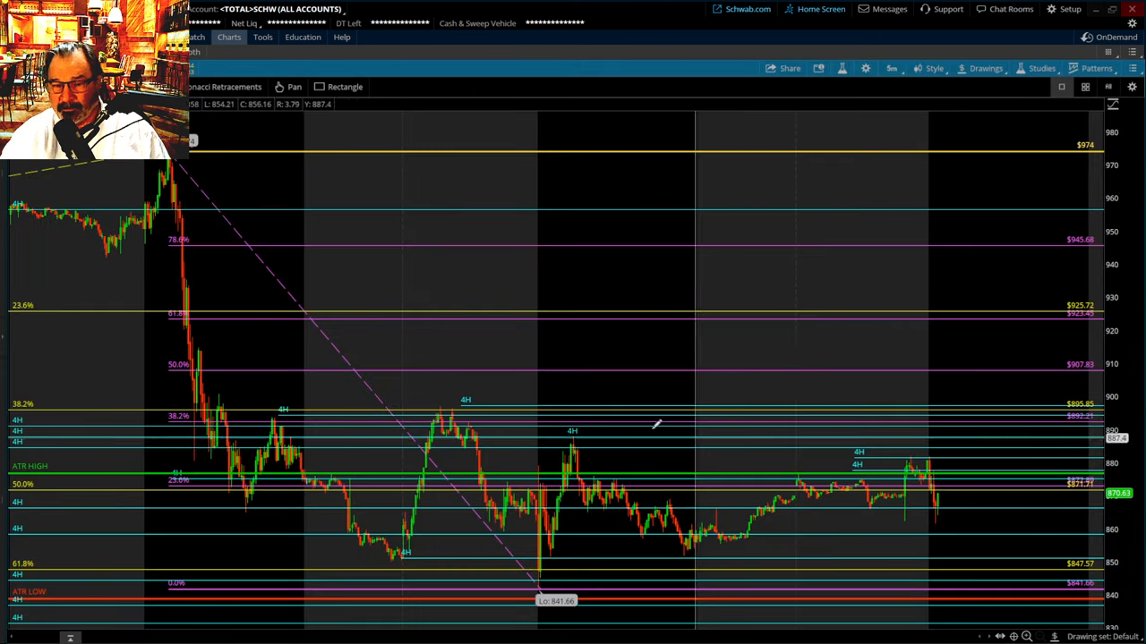
mouse_move(527, 322)
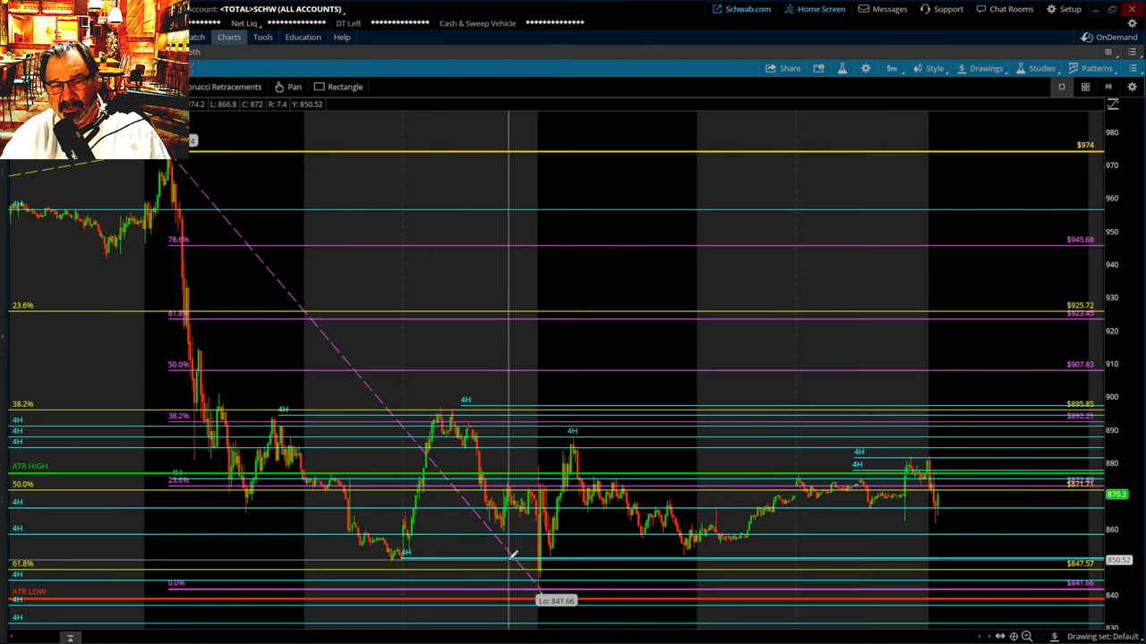
mouse_move(322, 487)
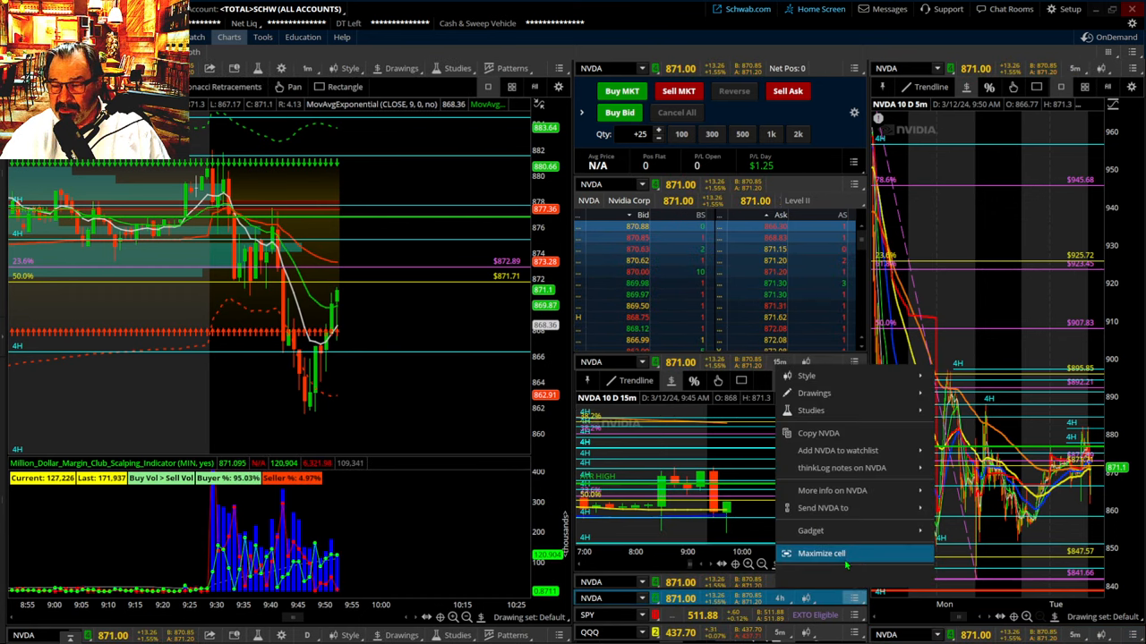
click(820, 553)
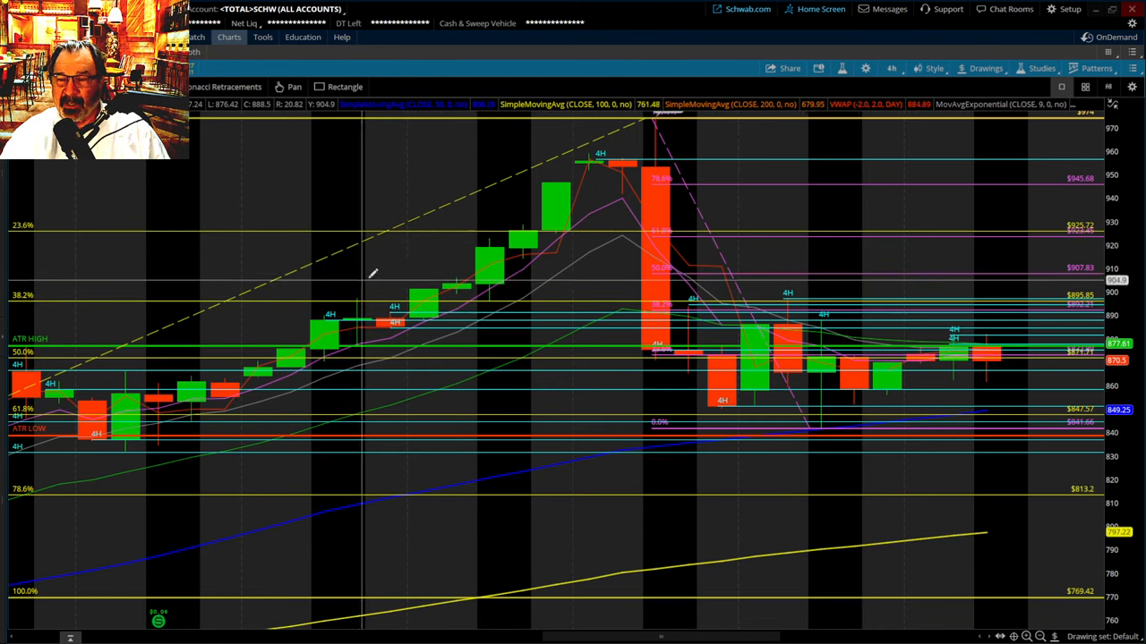
mouse_move(356, 245)
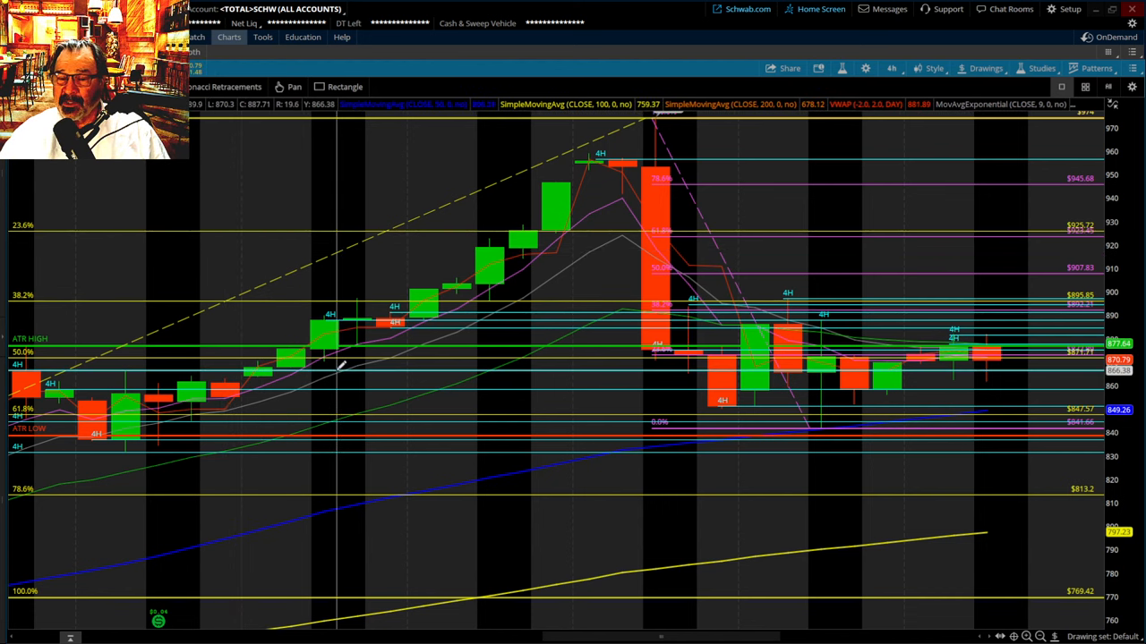
mouse_move(203, 293)
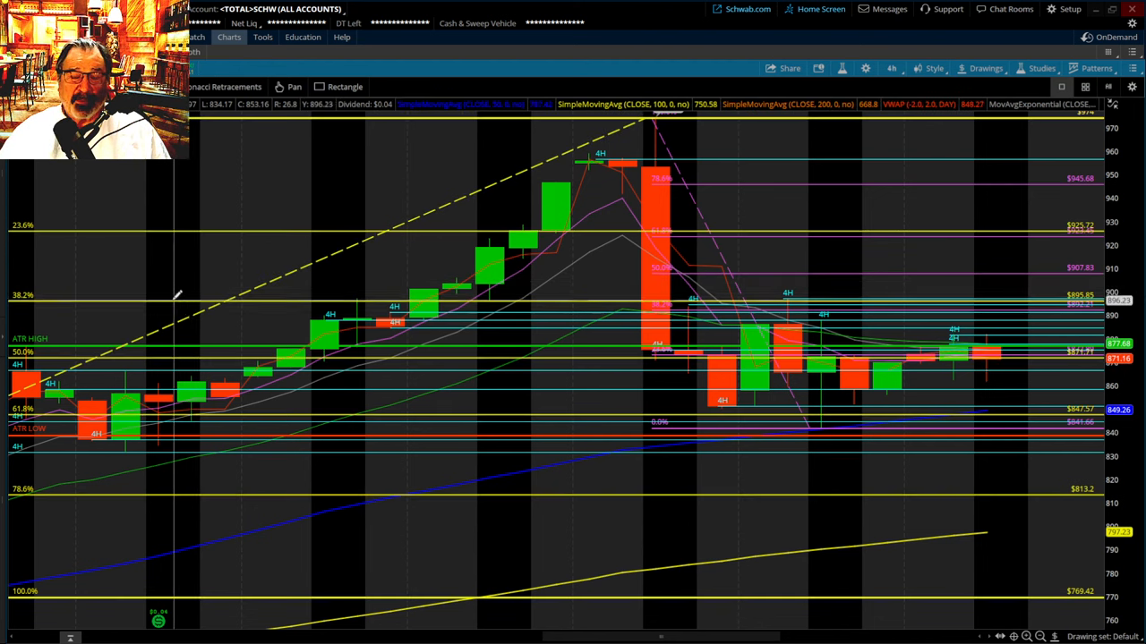
mouse_move(407, 331)
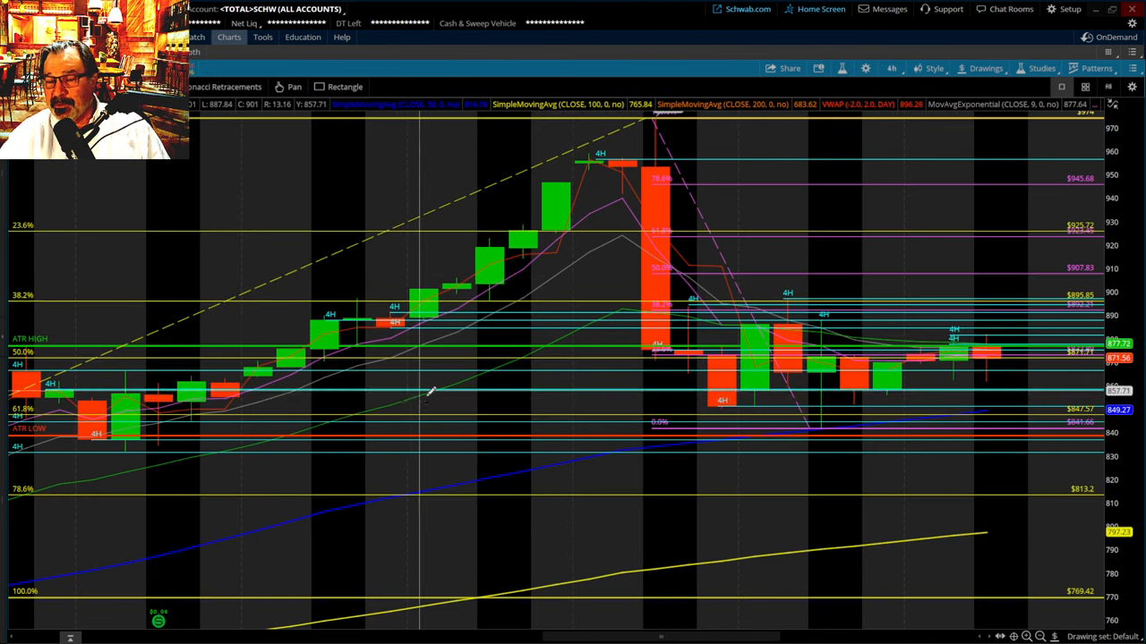
mouse_move(542, 389)
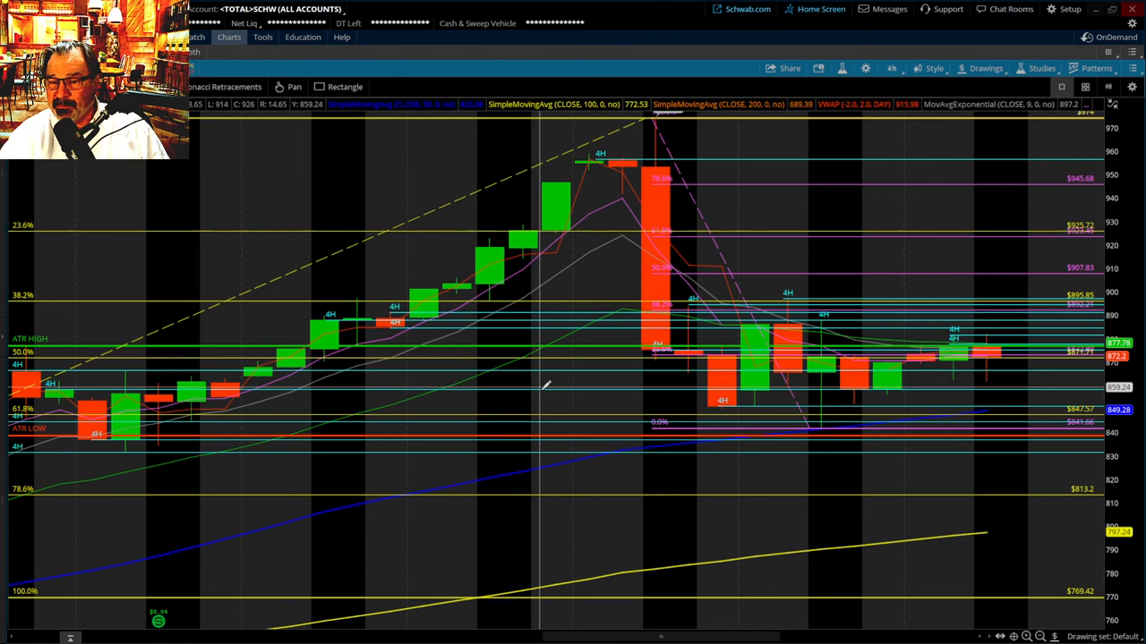
mouse_move(582, 367)
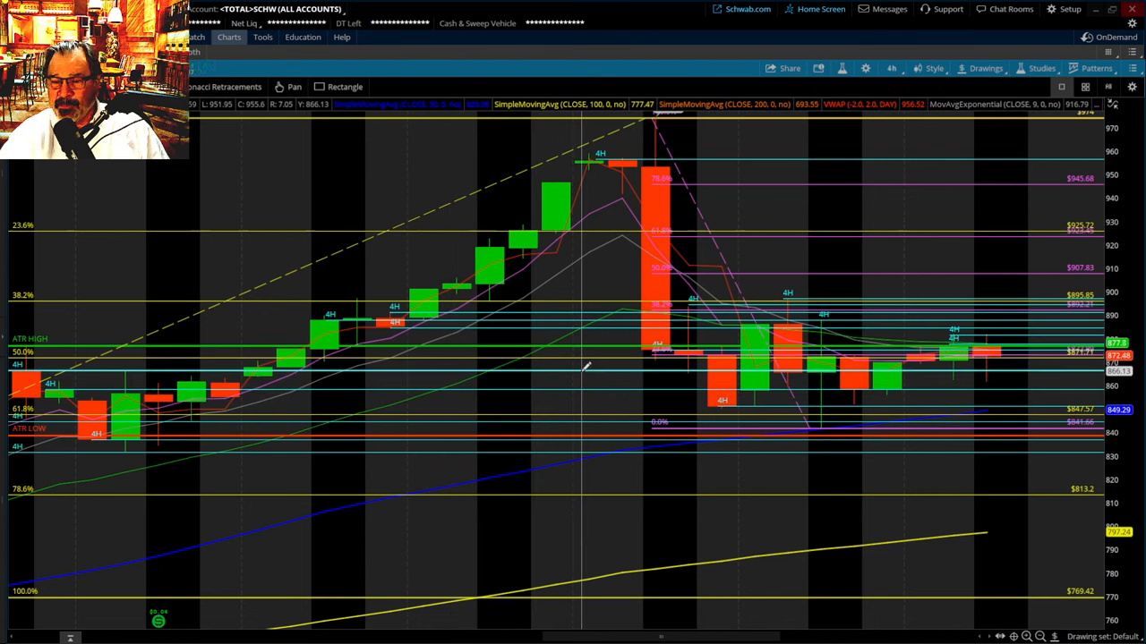
mouse_move(584, 367)
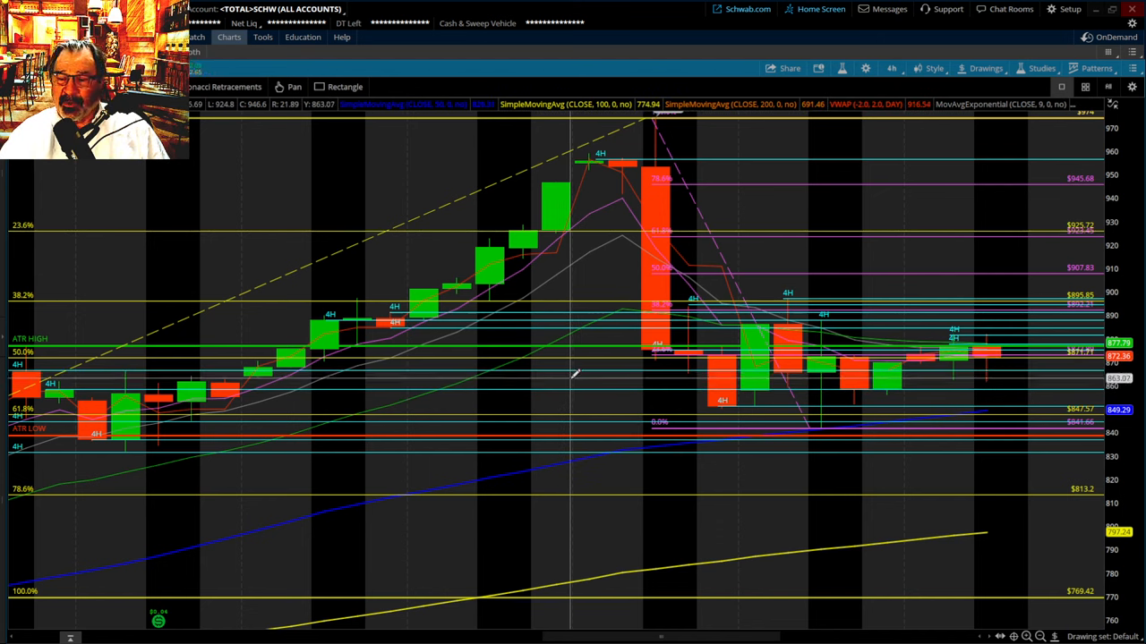
mouse_move(841, 396)
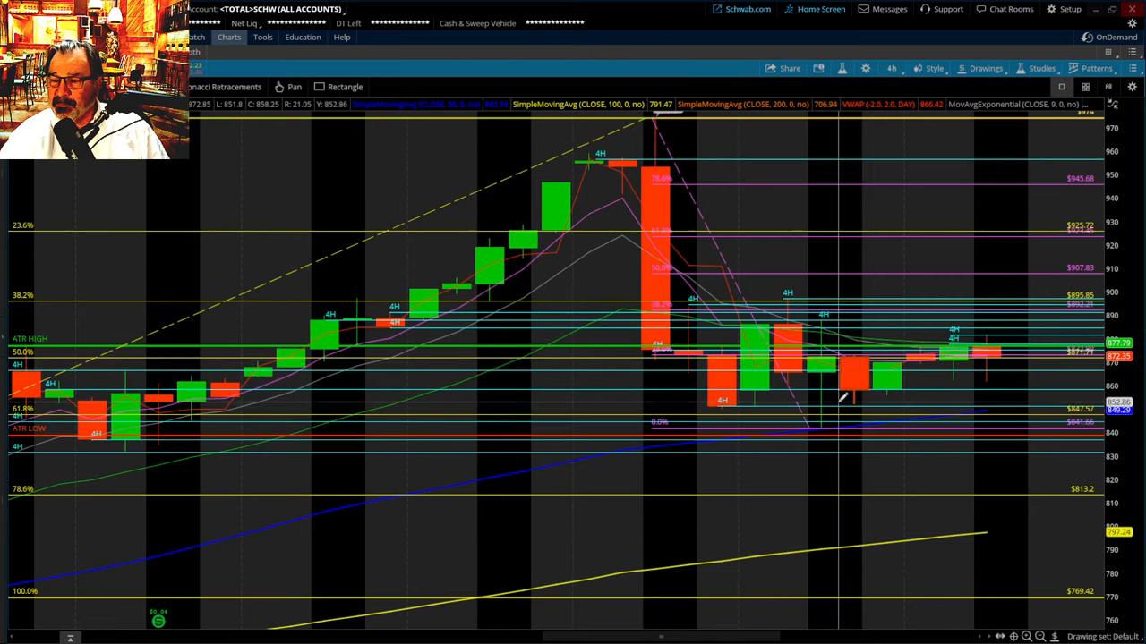
mouse_move(318, 394)
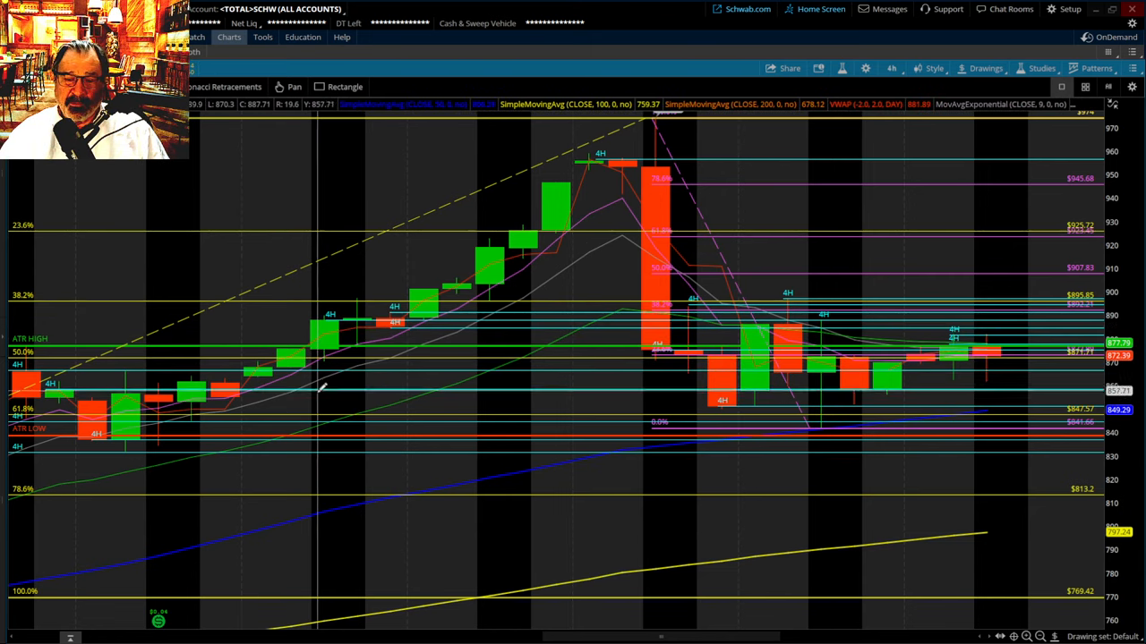
mouse_move(567, 375)
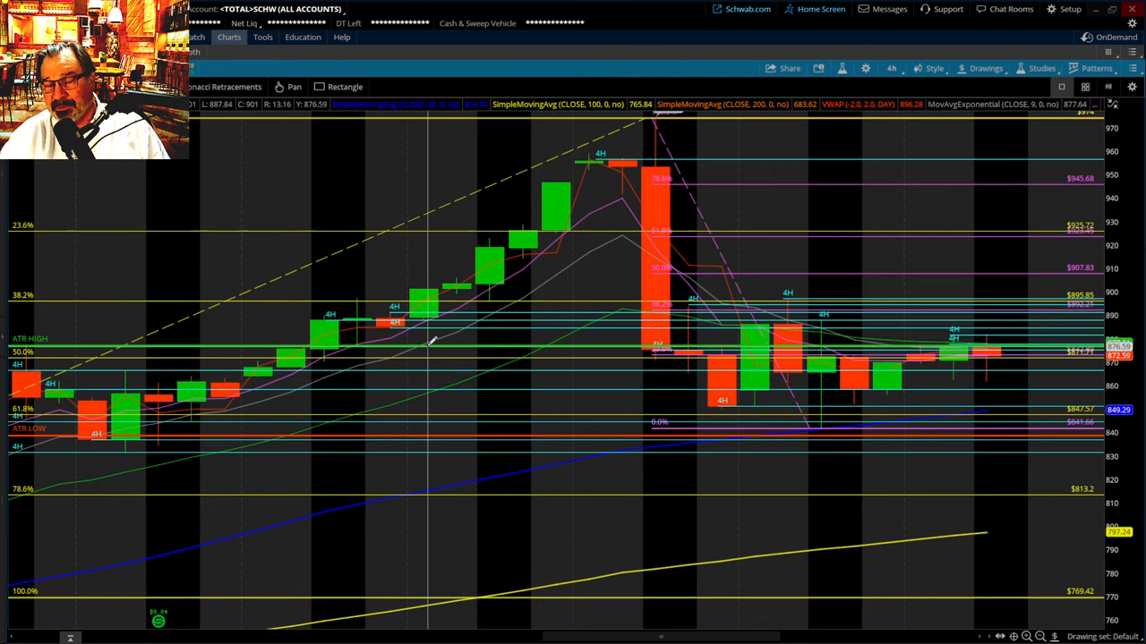
mouse_move(385, 385)
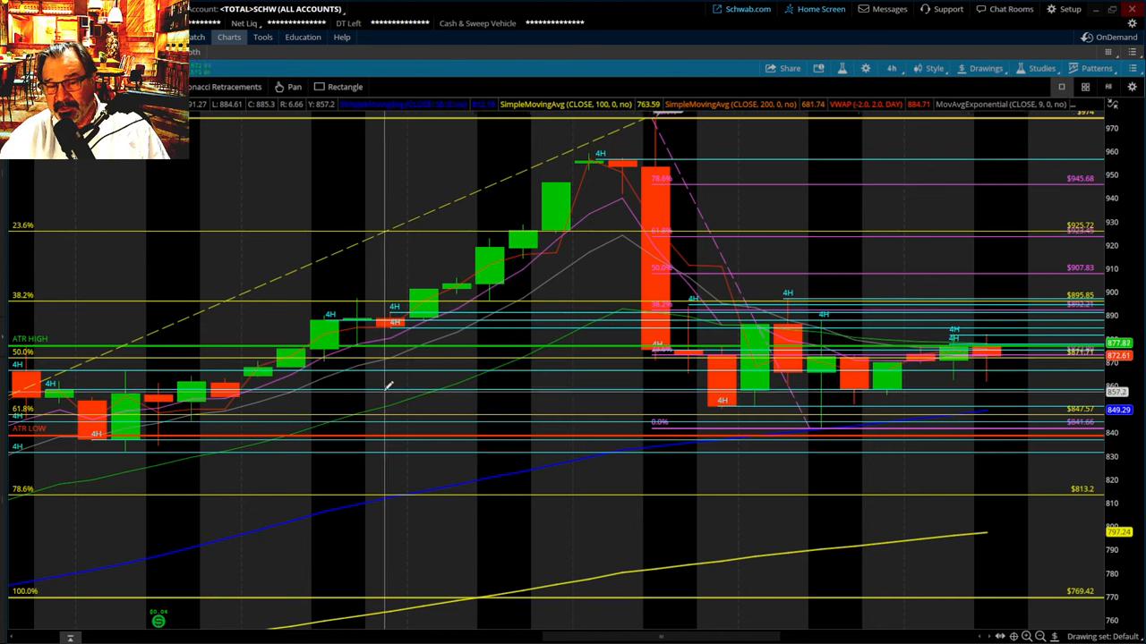
mouse_move(523, 371)
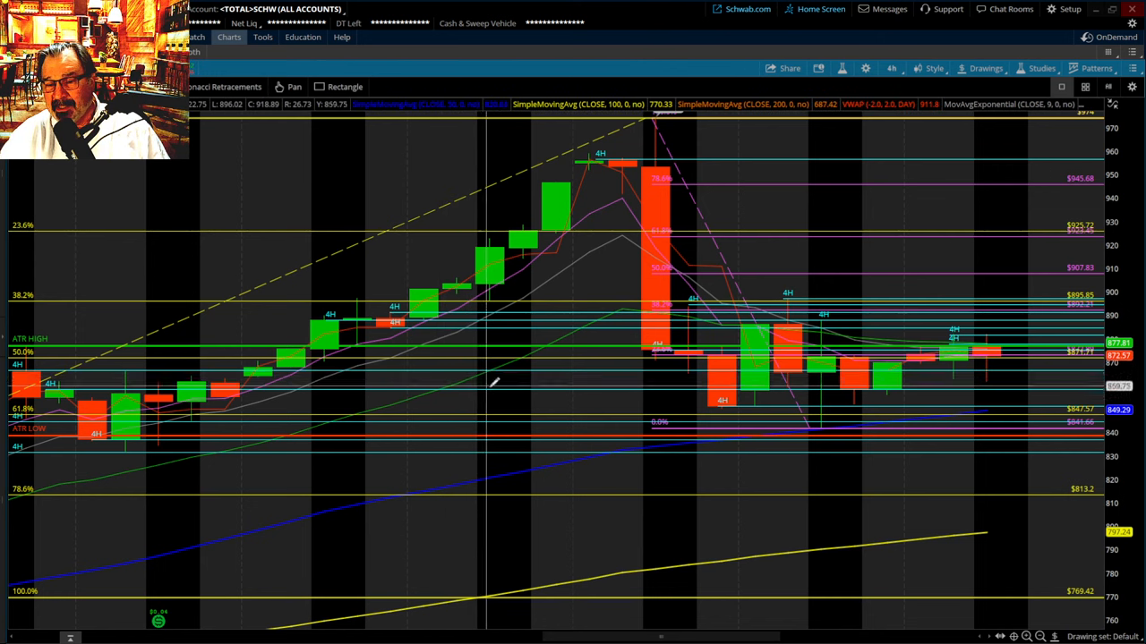
mouse_move(546, 385)
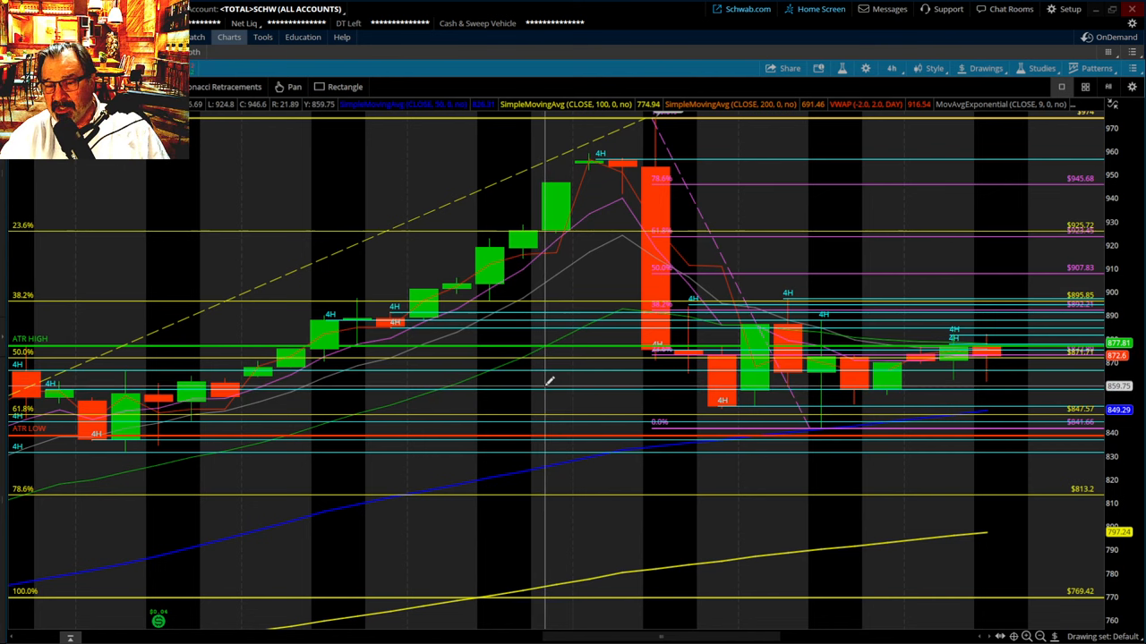
mouse_move(549, 382)
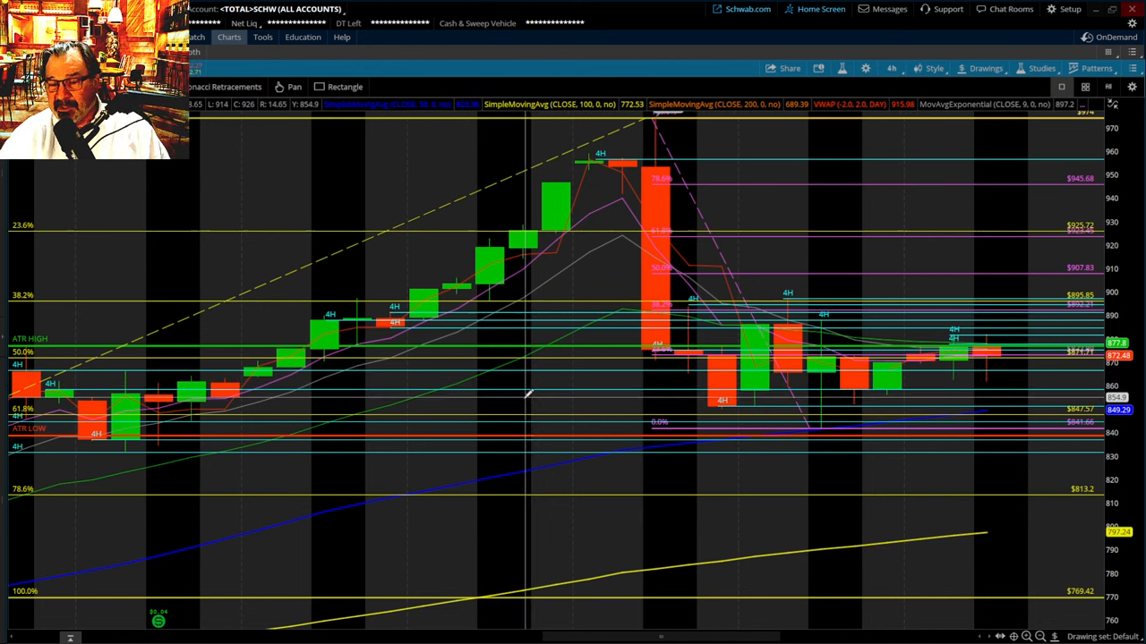
mouse_move(548, 380)
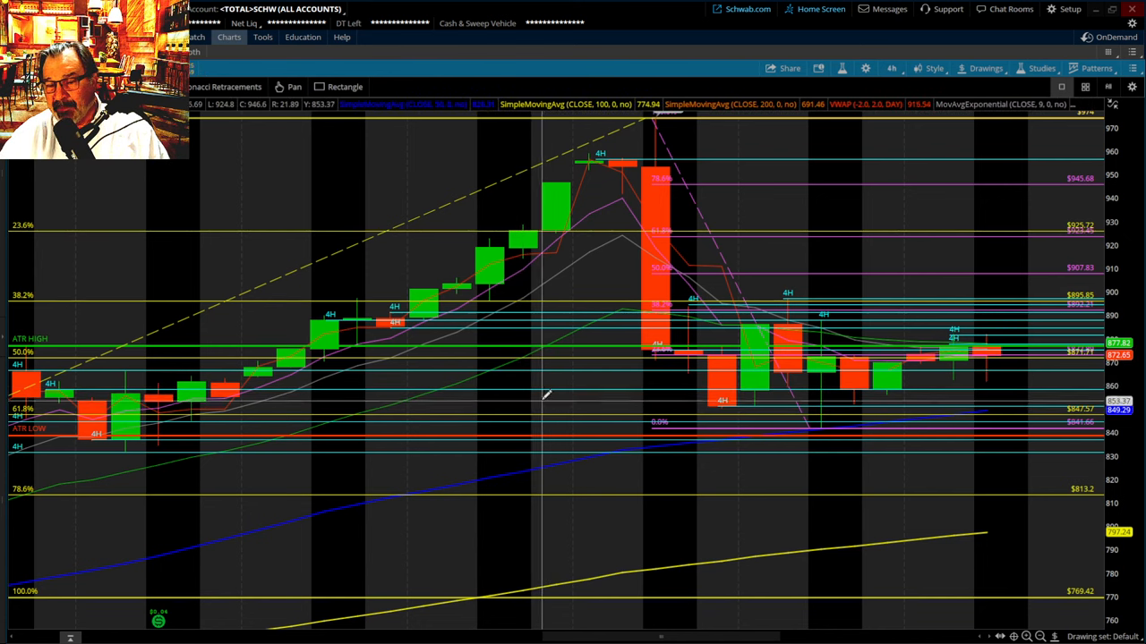
mouse_move(555, 383)
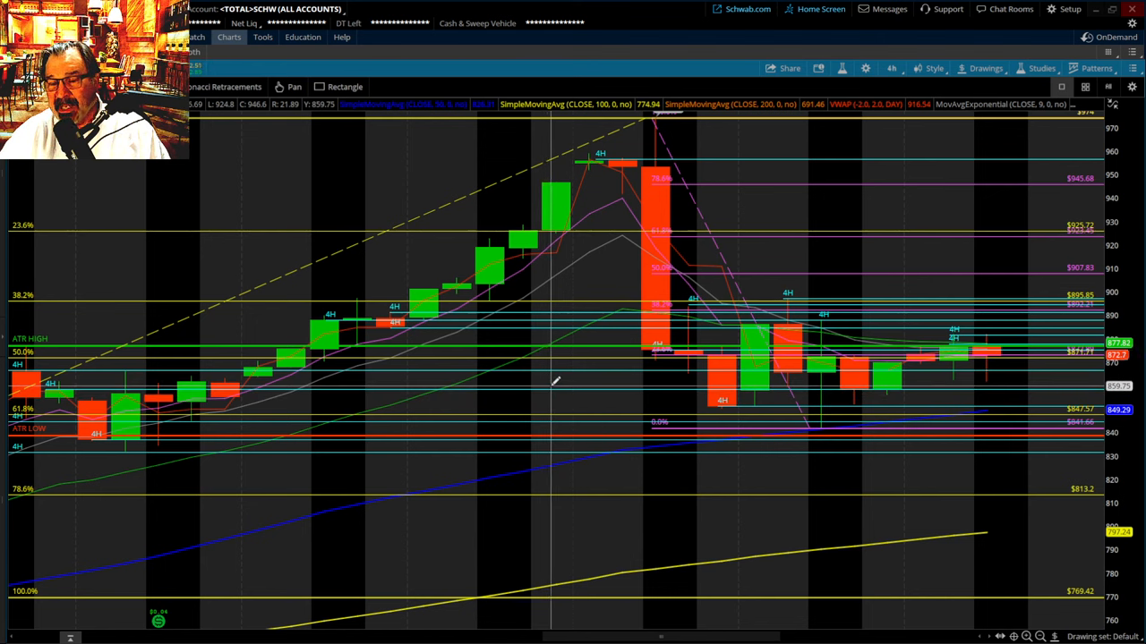
mouse_move(558, 380)
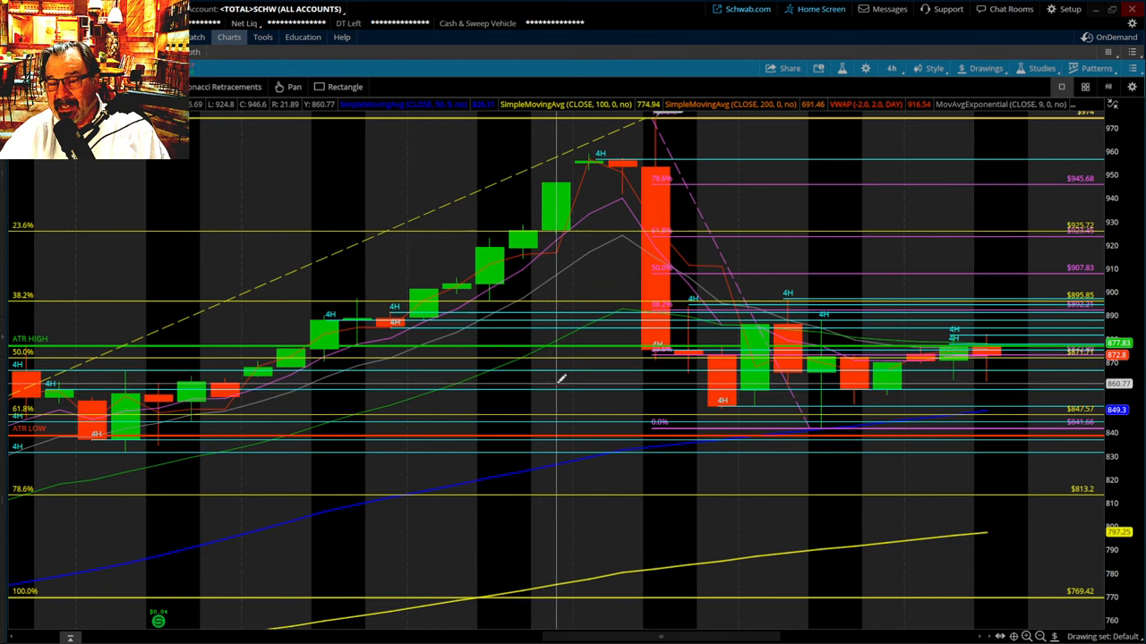
mouse_move(561, 376)
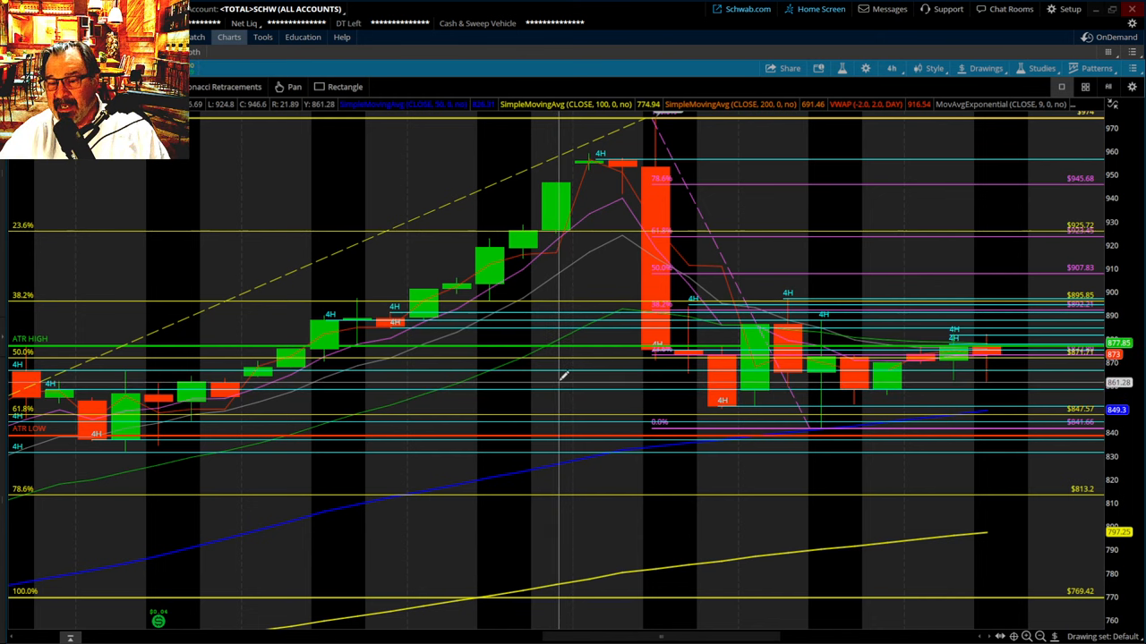
mouse_move(559, 383)
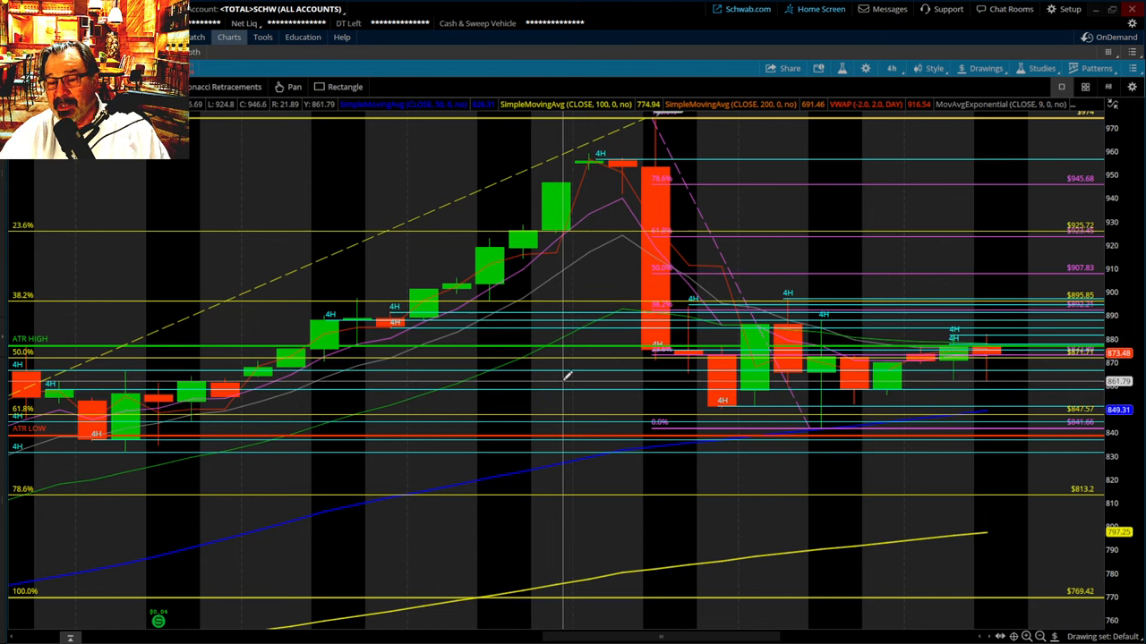
mouse_move(568, 371)
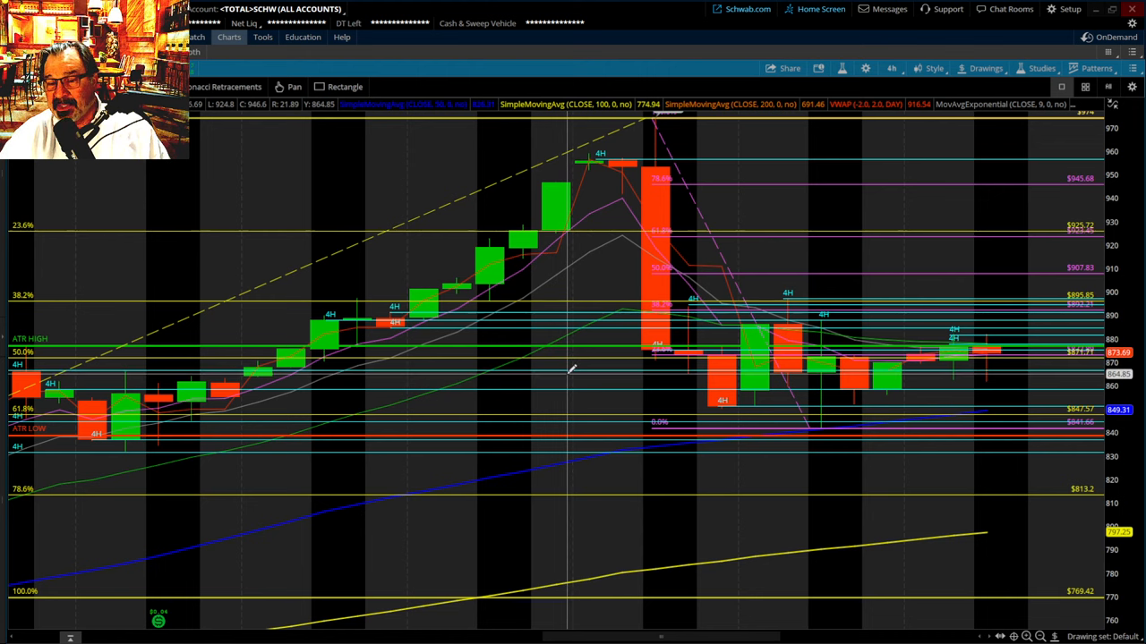
mouse_move(565, 381)
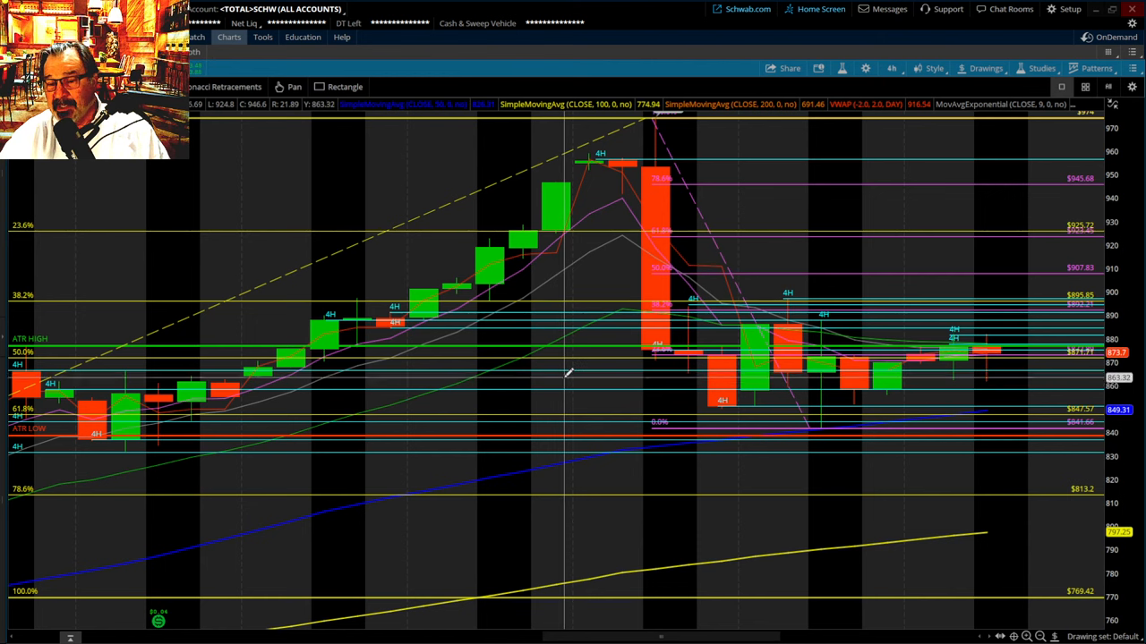
mouse_move(564, 387)
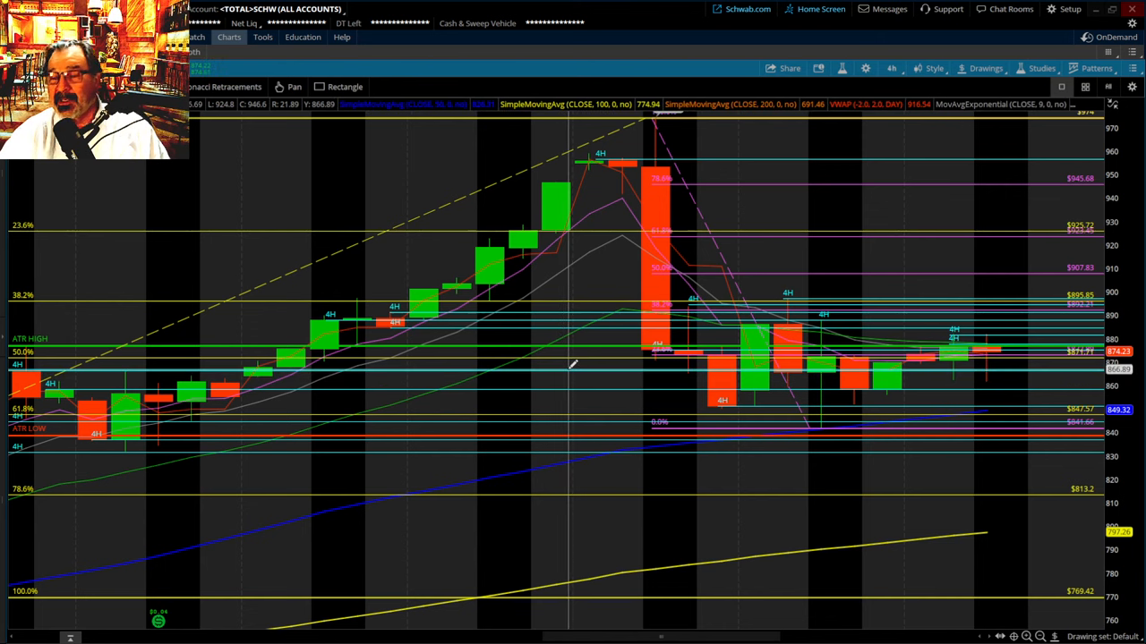
mouse_move(573, 364)
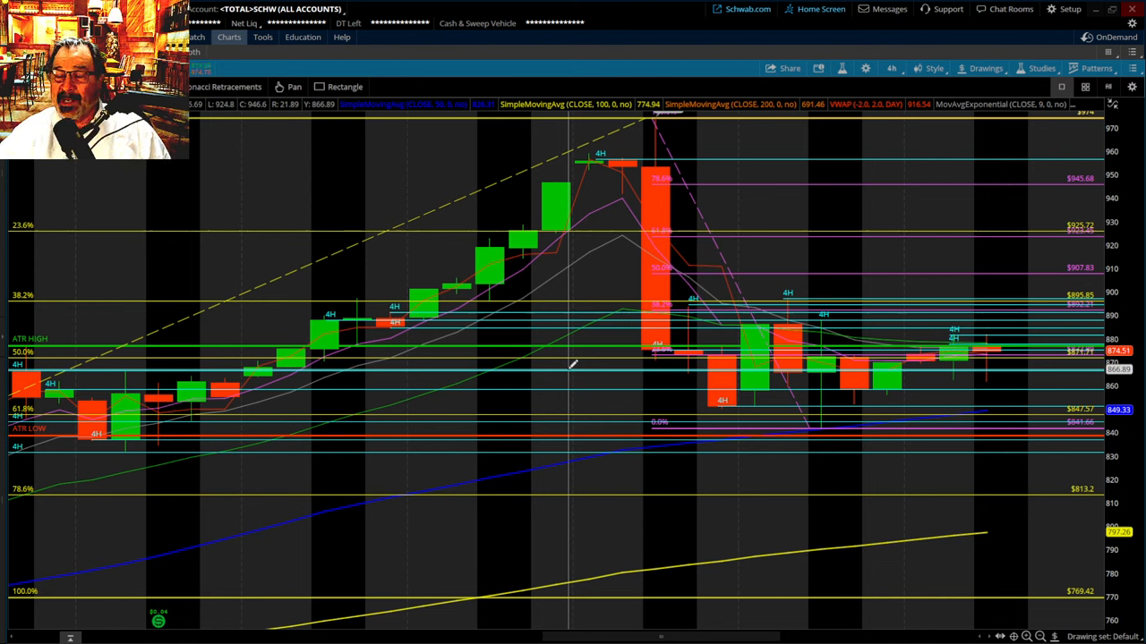
mouse_move(568, 364)
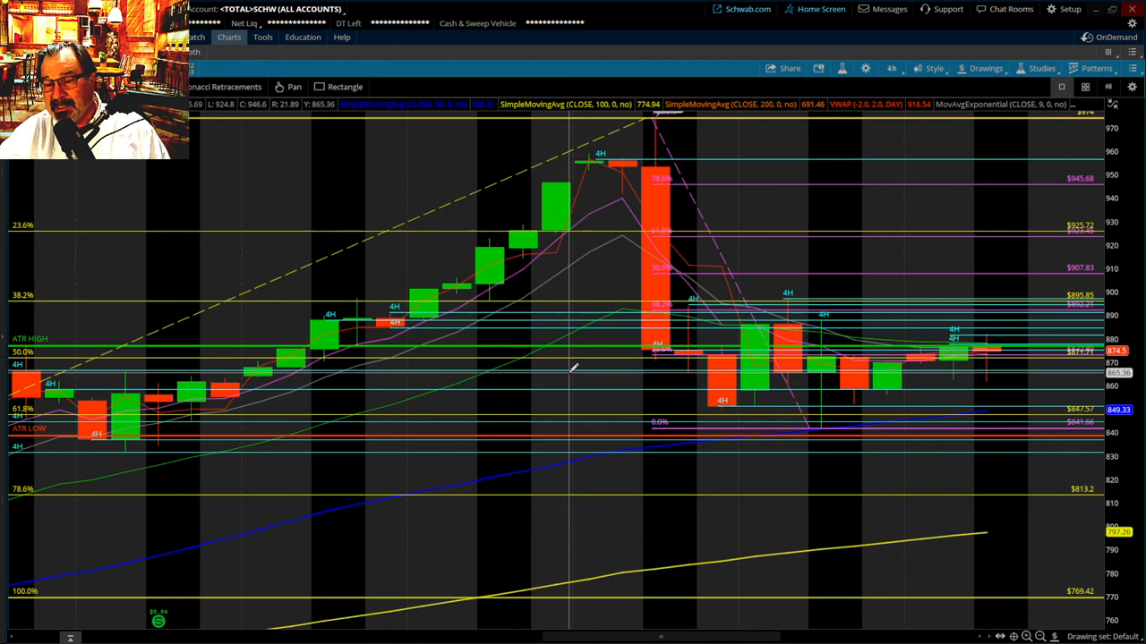
mouse_move(575, 365)
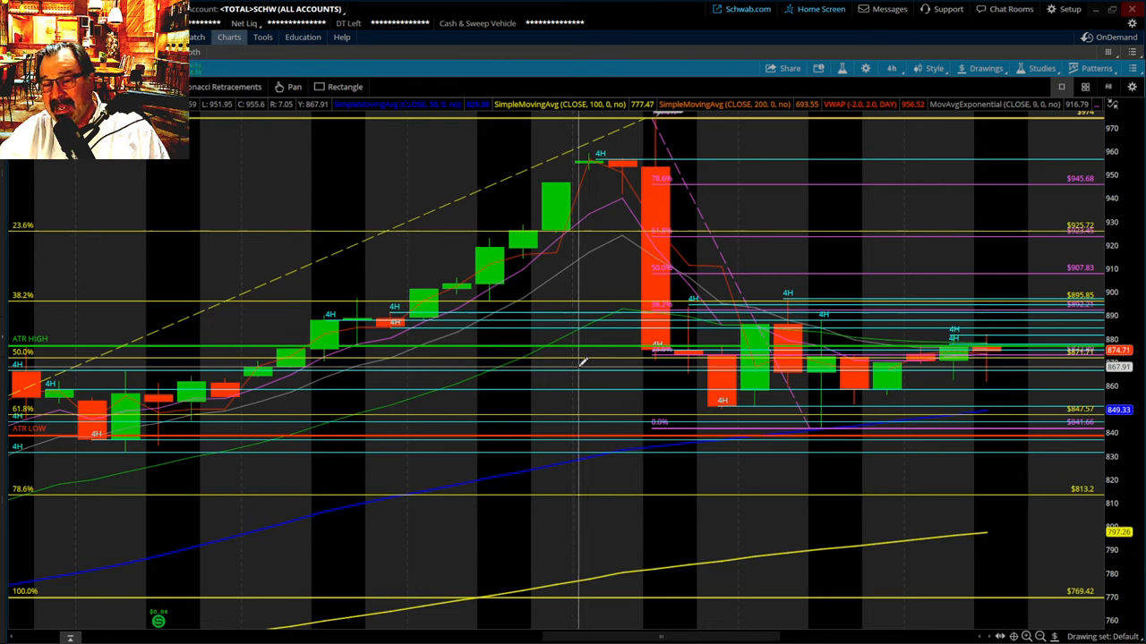
mouse_move(582, 367)
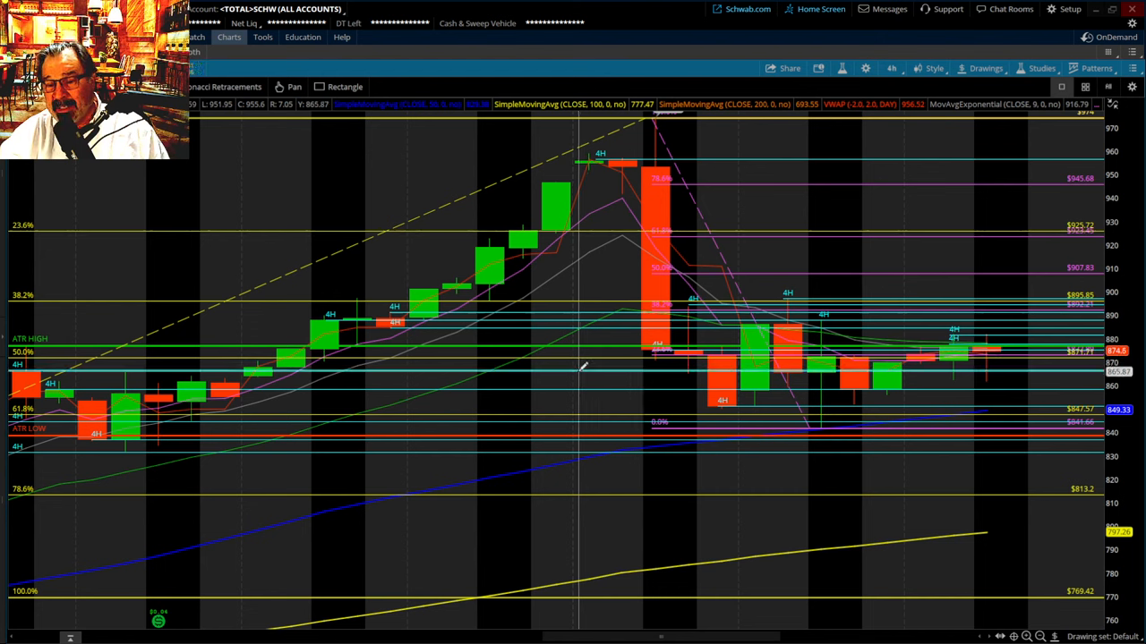
mouse_move(577, 367)
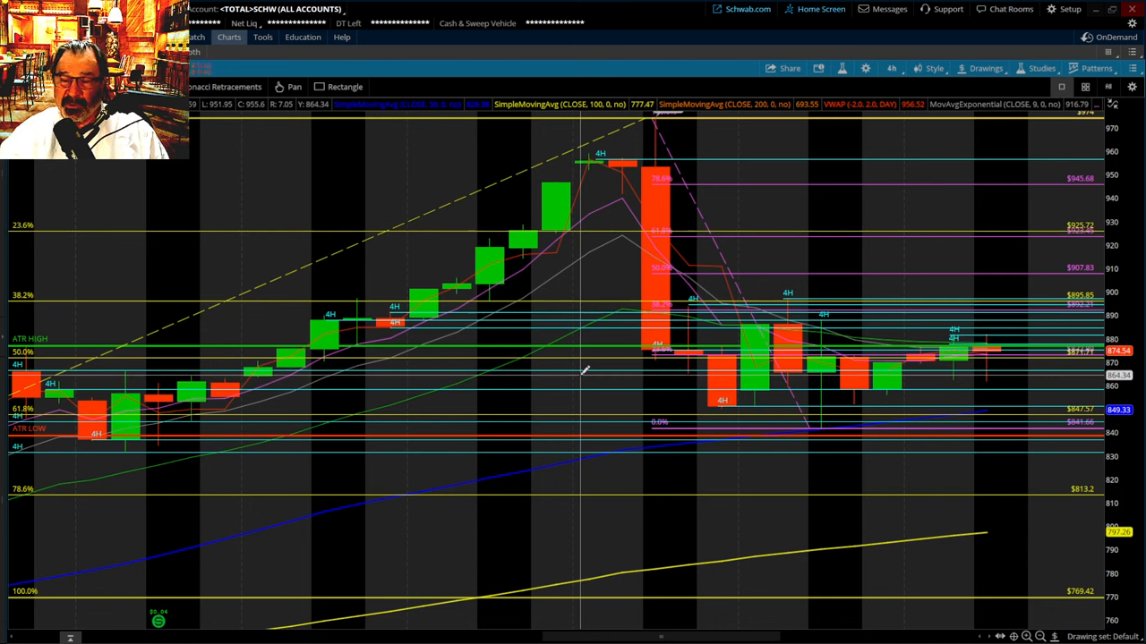
mouse_move(582, 370)
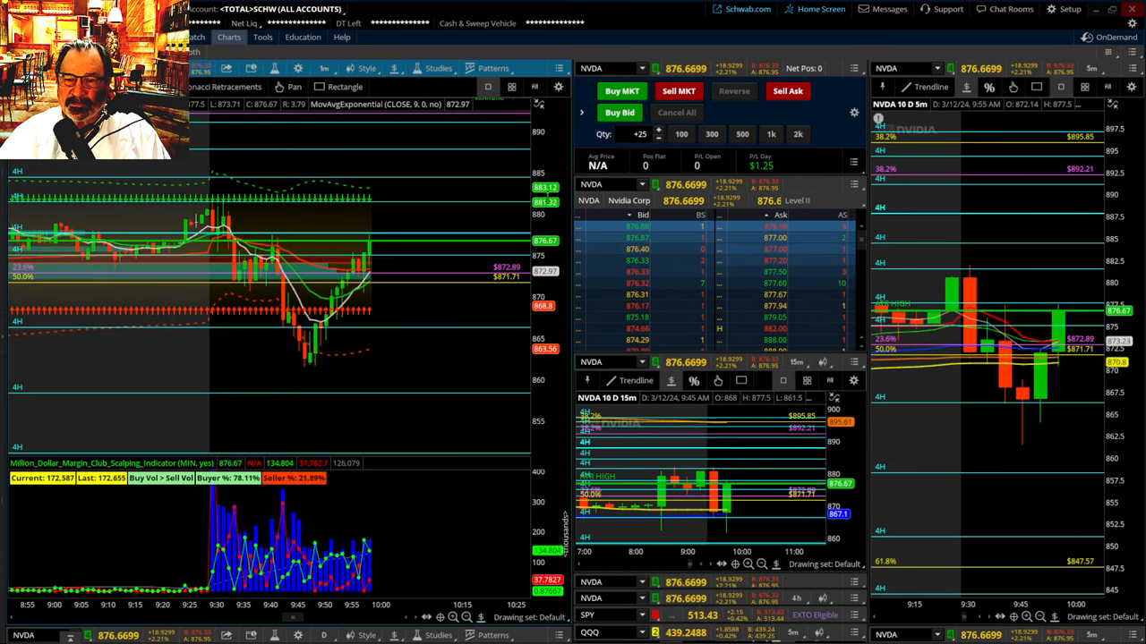
mouse_move(679, 91)
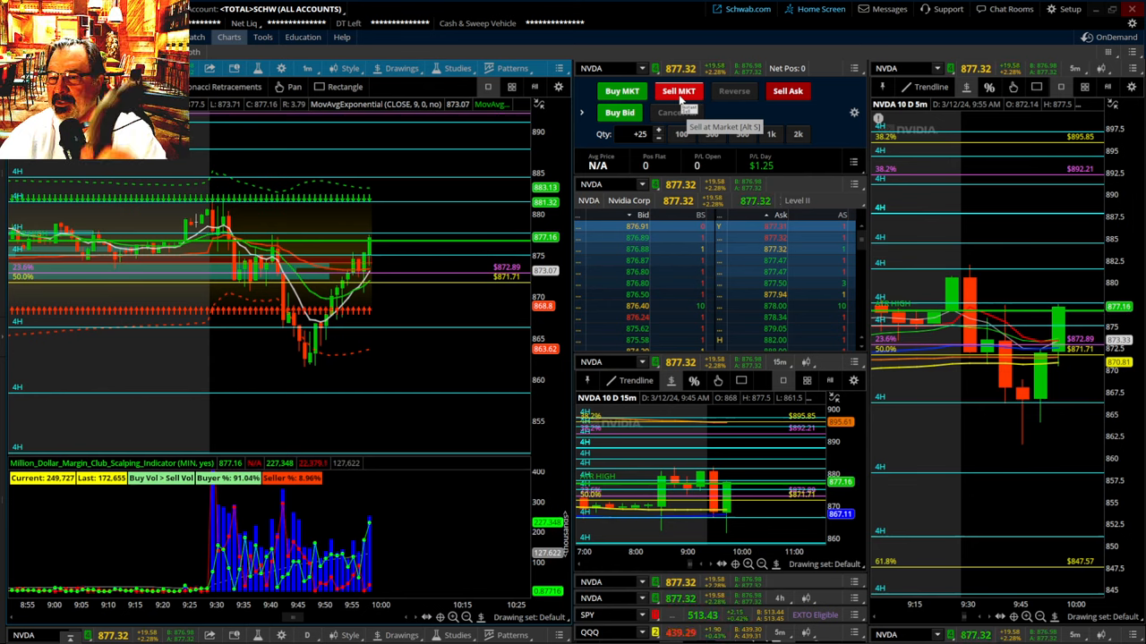
Send a 25-share NVDA Sell MKT order from a flat position.
click(678, 90)
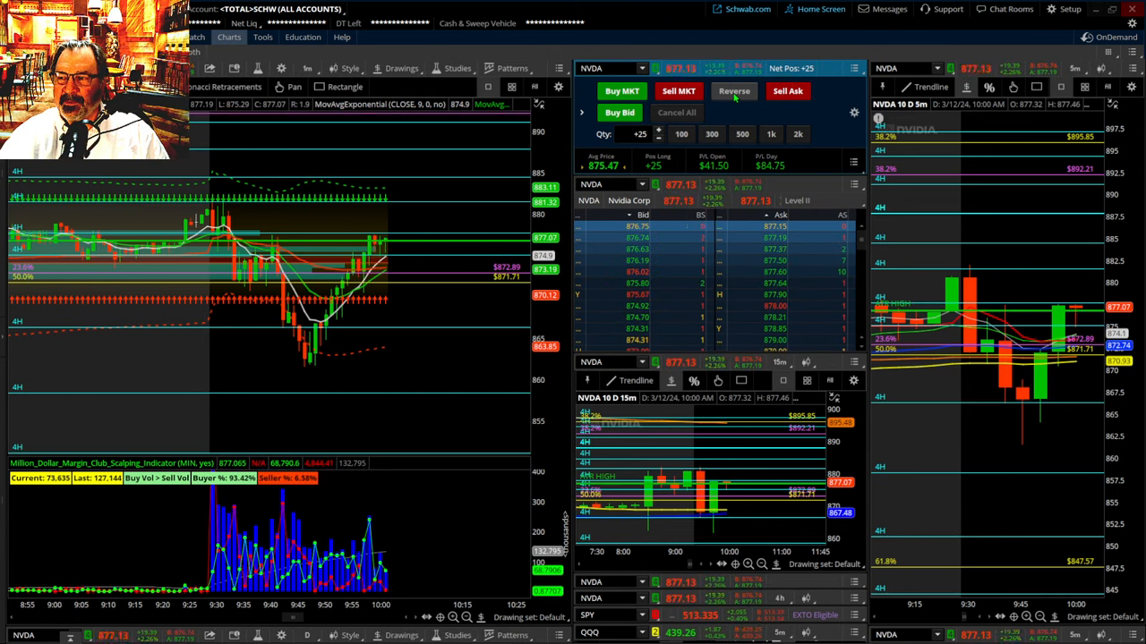
Reverse the 25-share NVDA long into a 25-share short at $877.24 average.
click(734, 90)
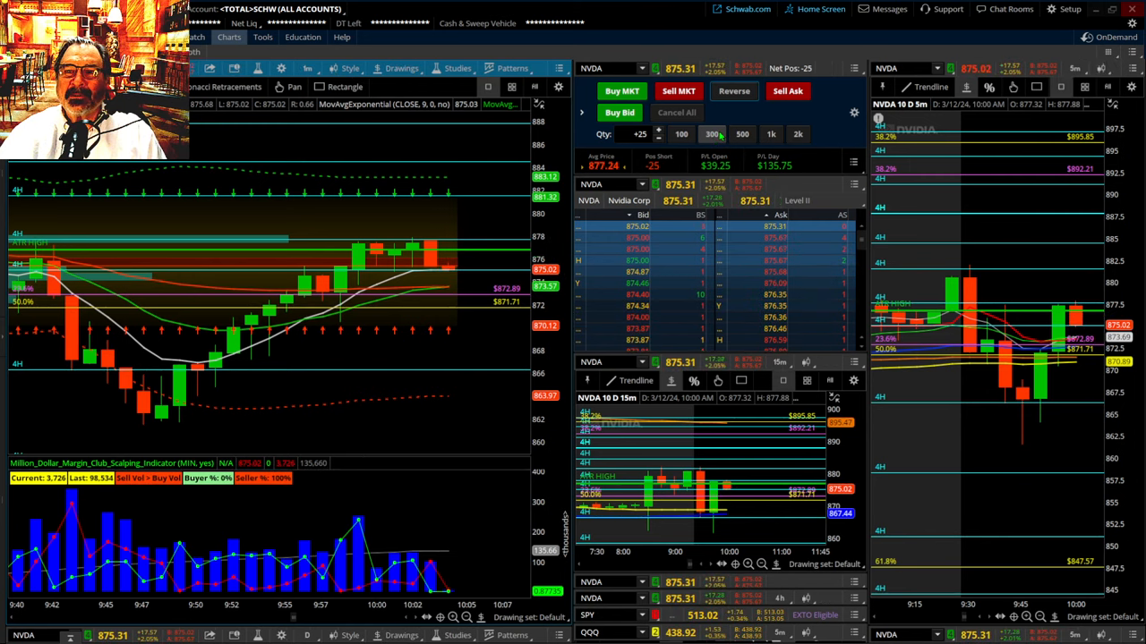
mouse_move(733, 90)
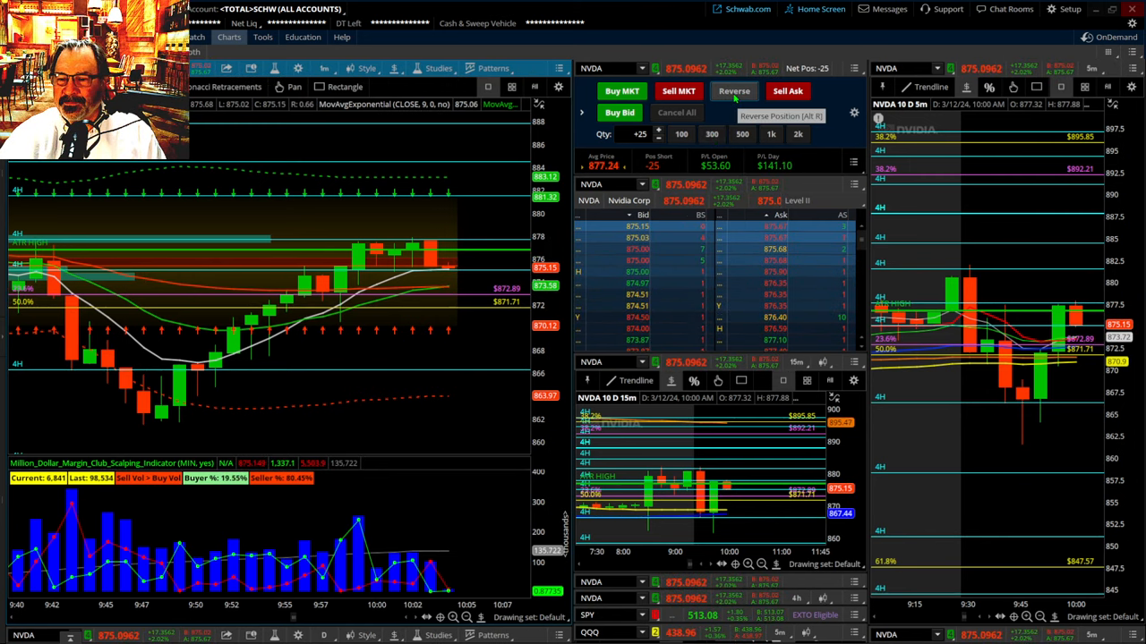
Reverse the NVDA short into a 25-share long at $875.34 average.
click(733, 90)
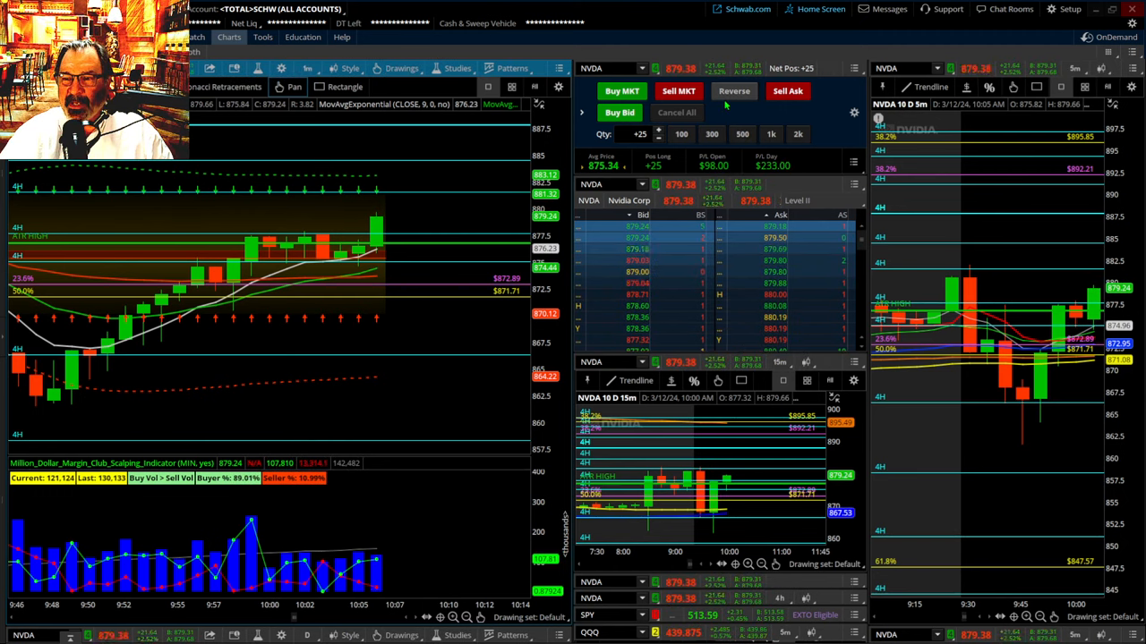
mouse_move(734, 90)
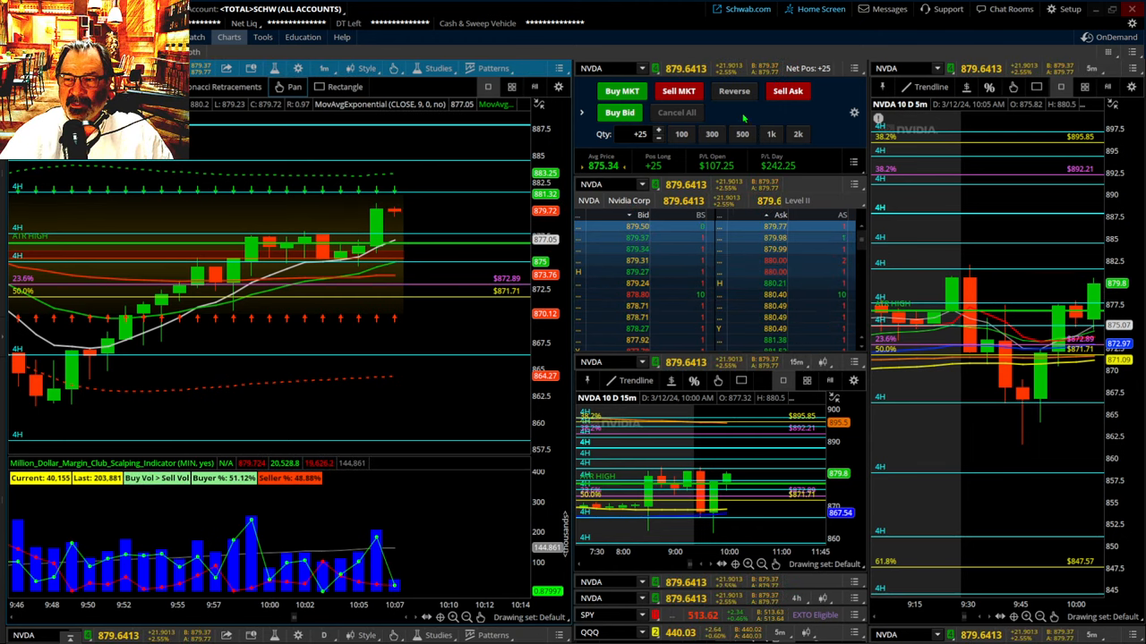
mouse_move(733, 91)
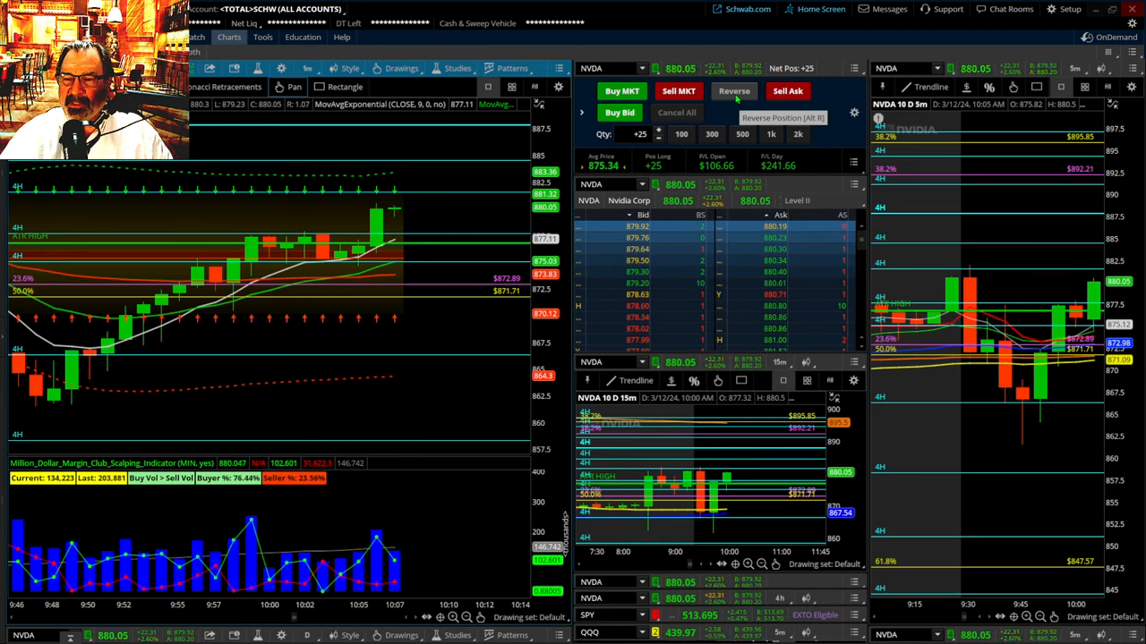
click(734, 91)
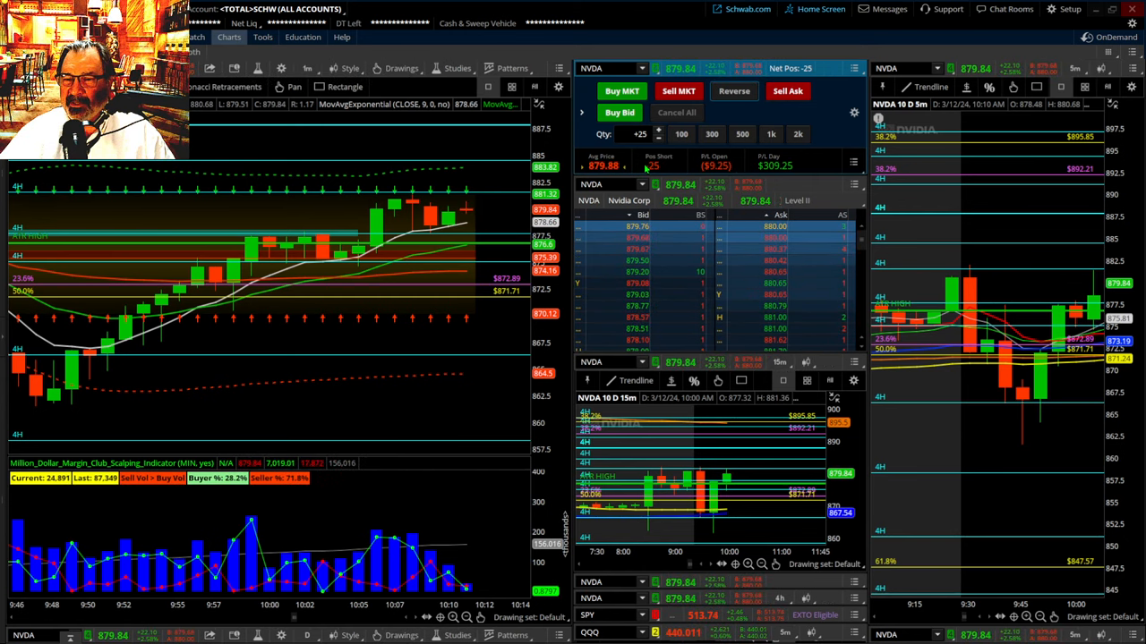
click(712, 134)
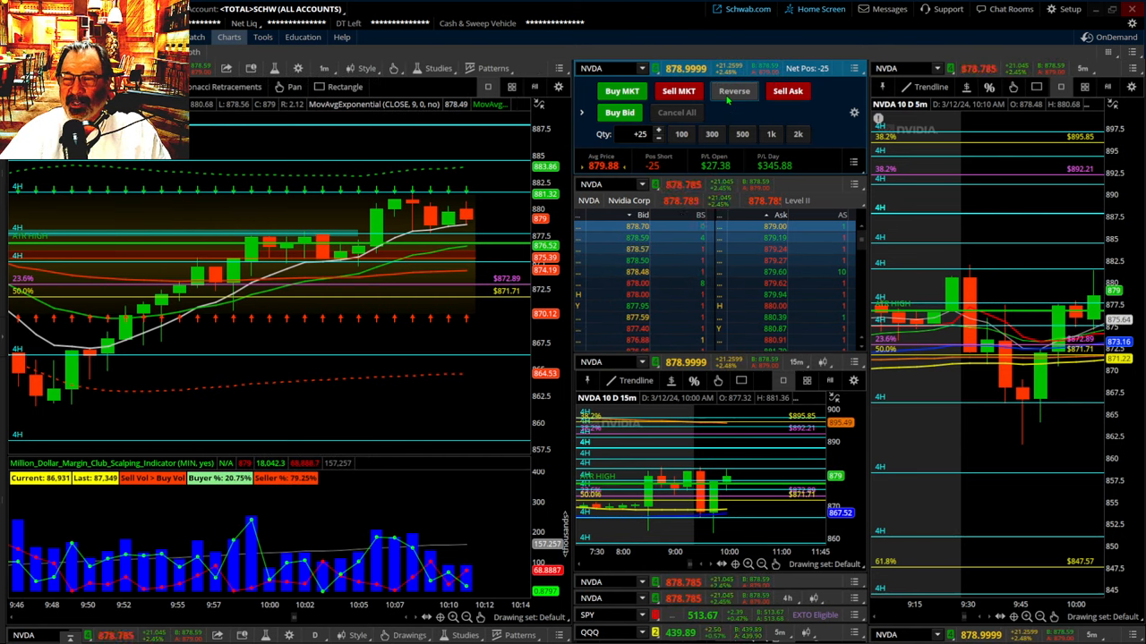
mouse_move(734, 90)
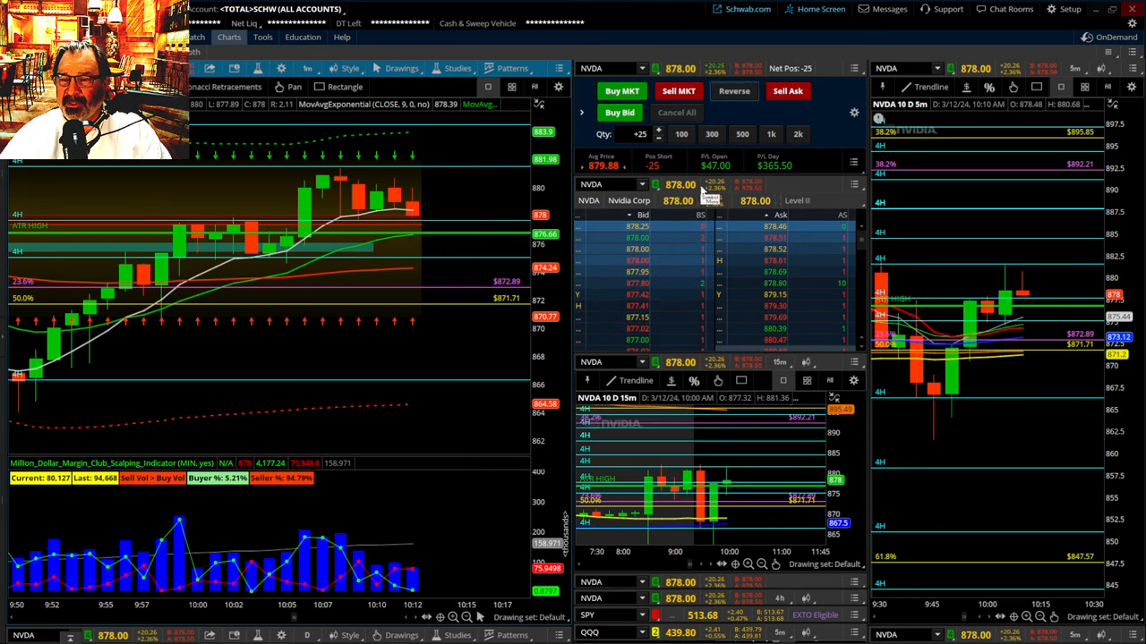
mouse_move(734, 91)
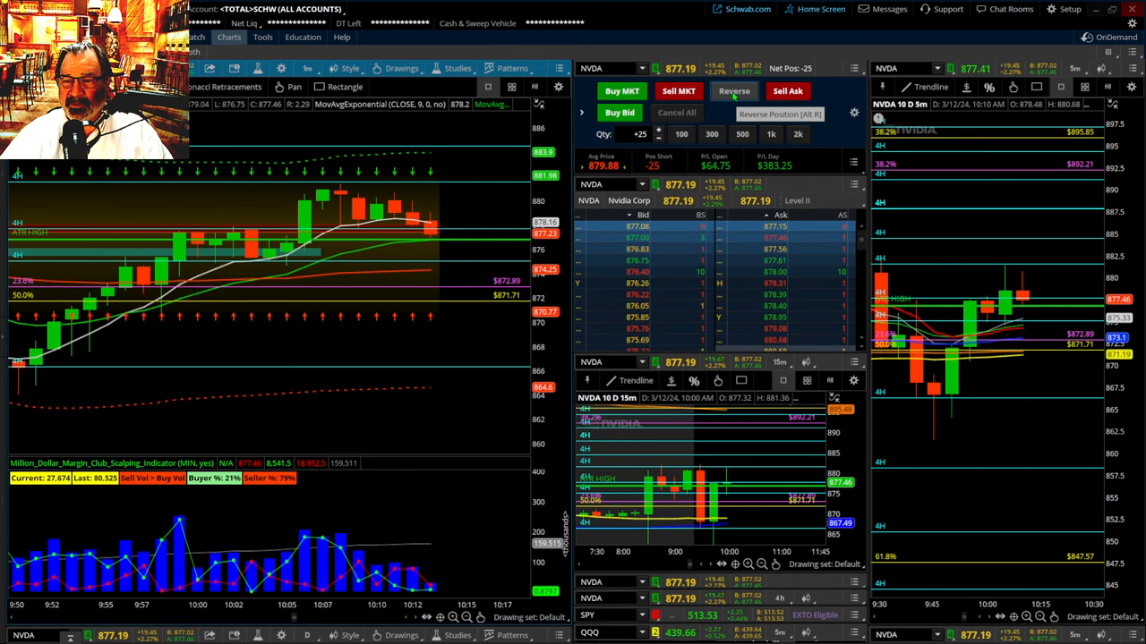
click(733, 90)
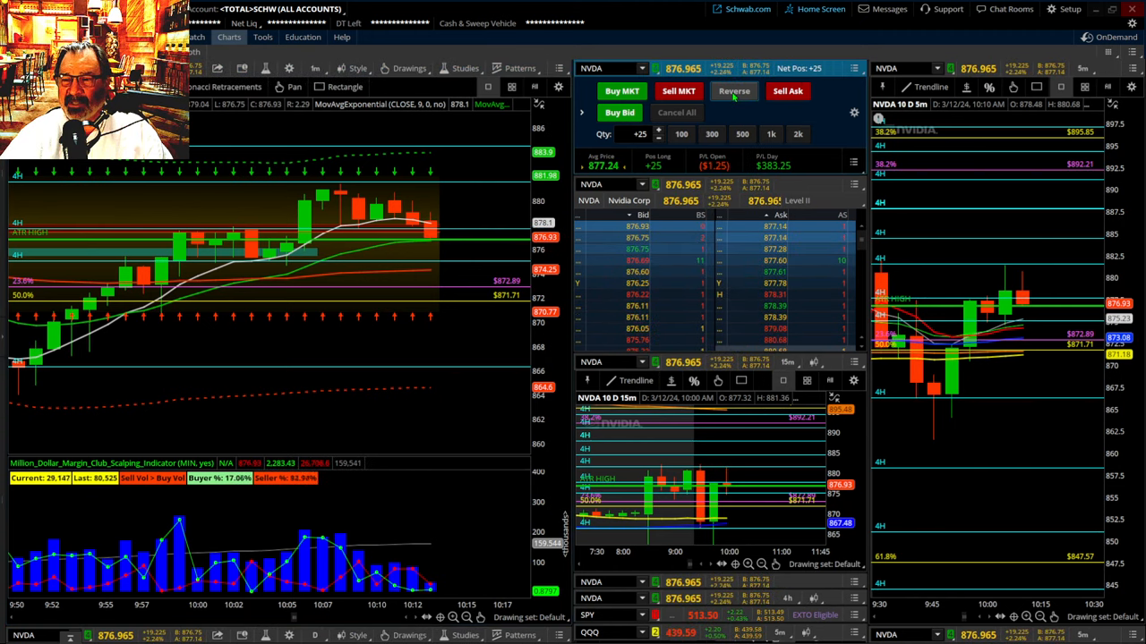
mouse_move(734, 90)
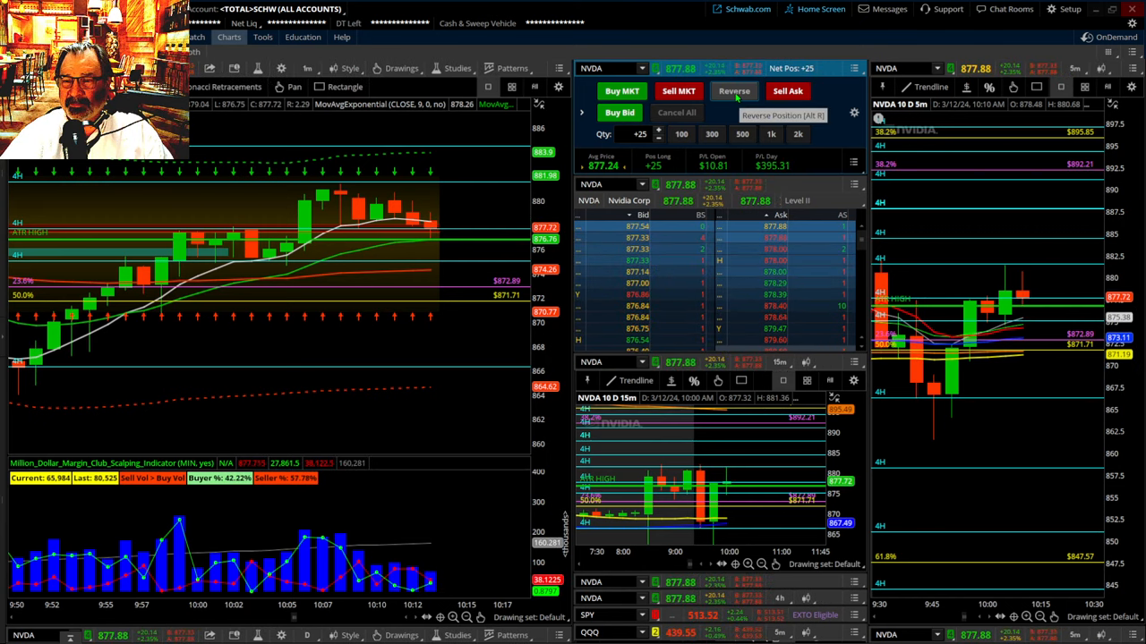
Reverse the NVDA long into a 25-share short at $877.60.
click(733, 91)
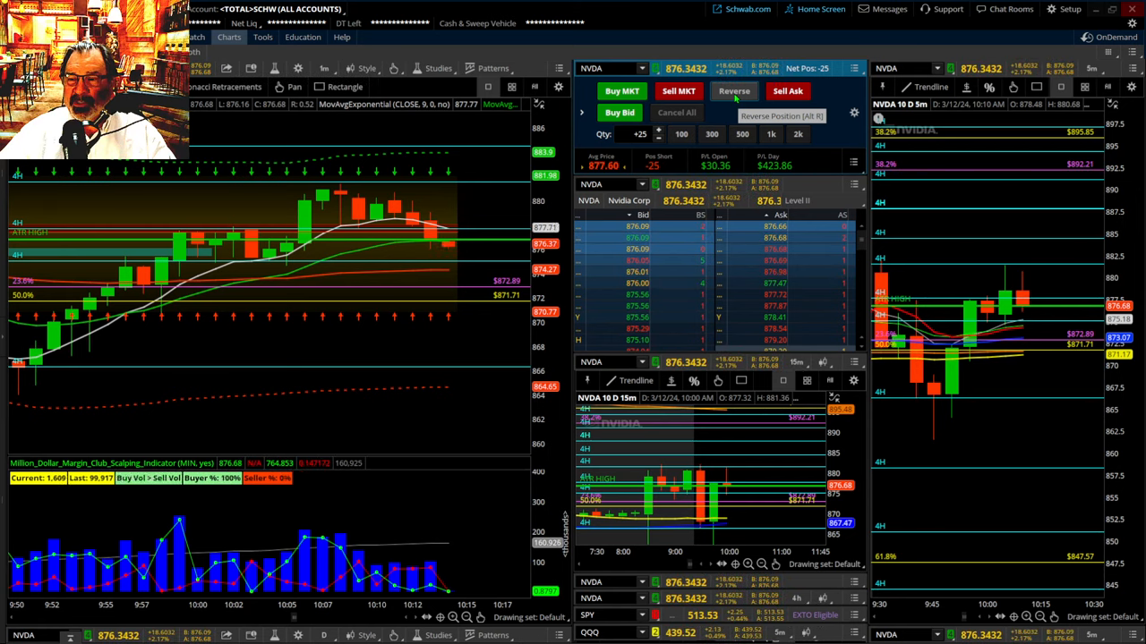
Reverse NVDA to a 25-share long at $876.39, then reverse it short again.
click(733, 91)
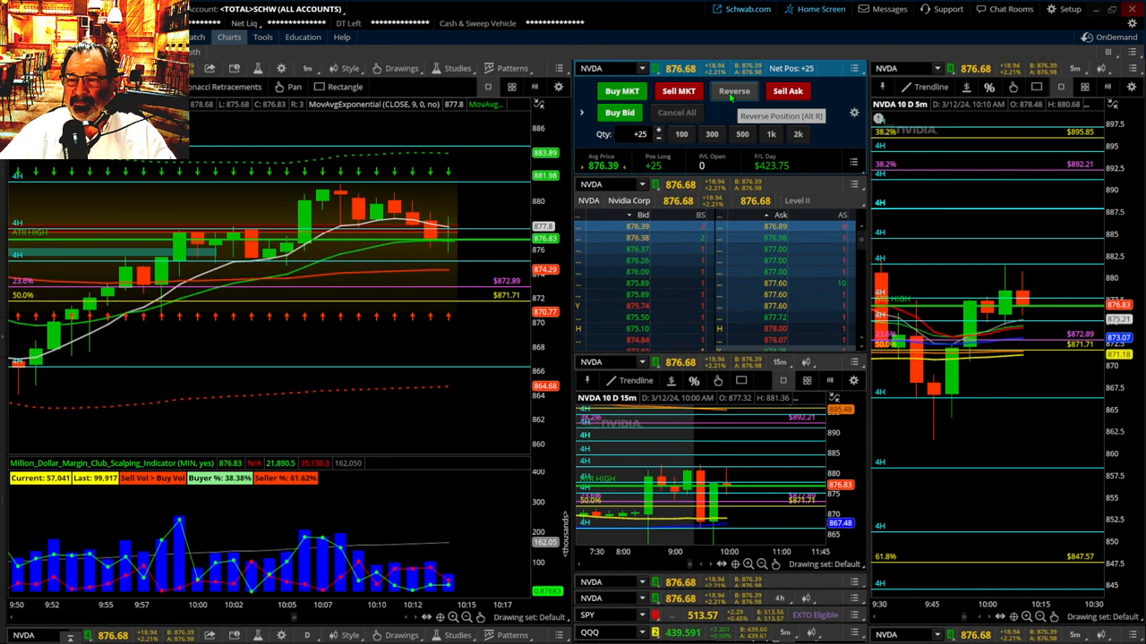
click(734, 90)
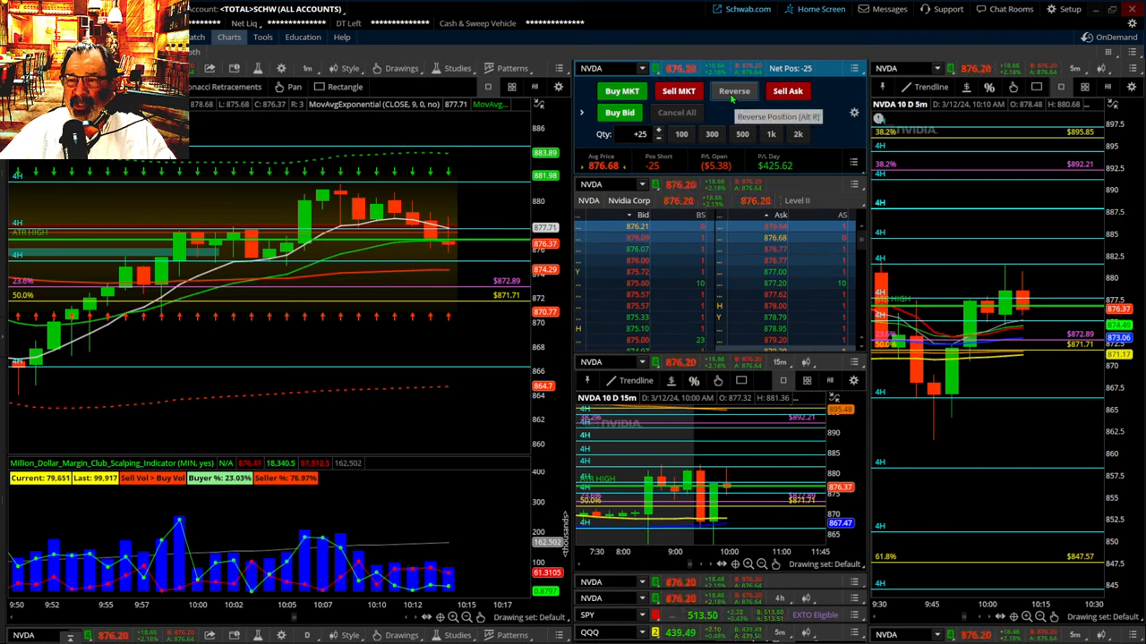
Reverse the NVDA position to hold a 25-share short averaging $877.71.
click(733, 90)
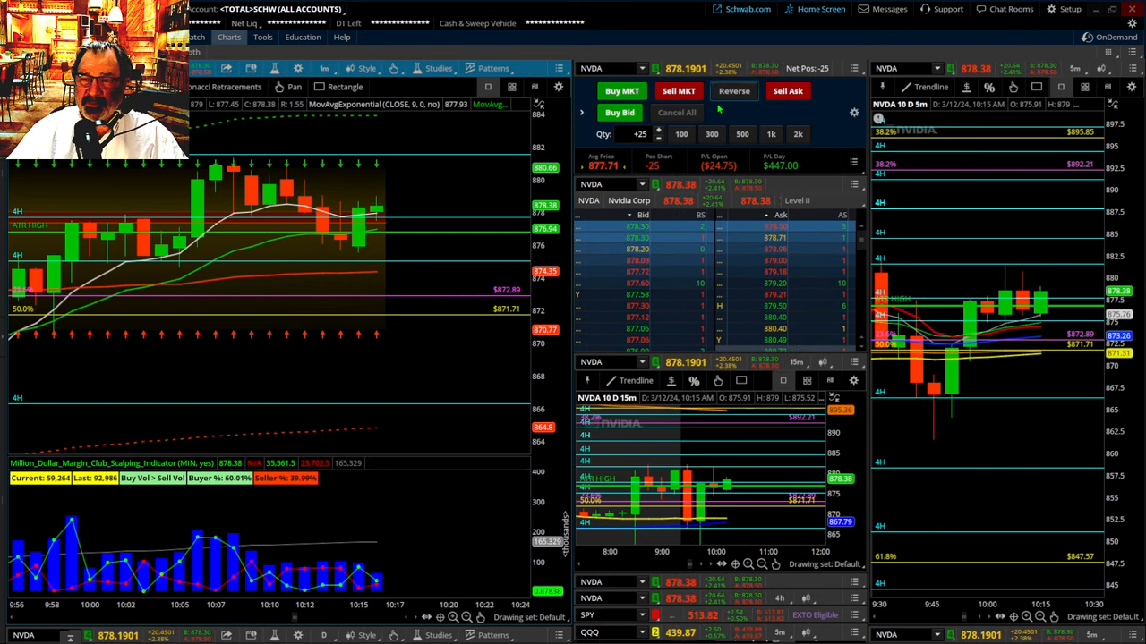
mouse_move(734, 91)
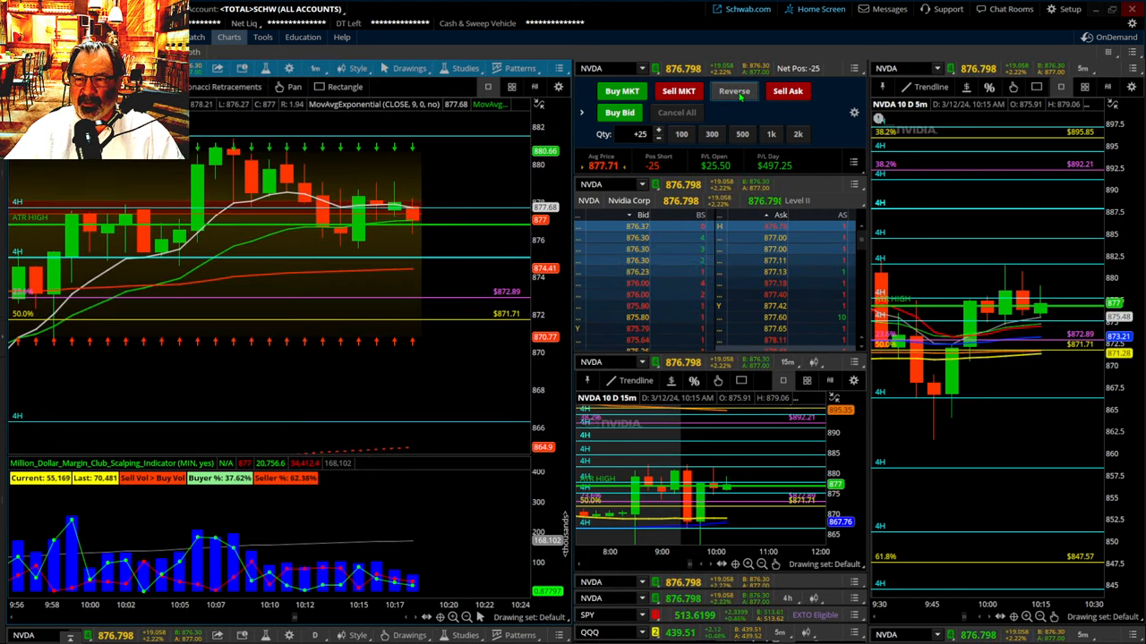
mouse_move(733, 92)
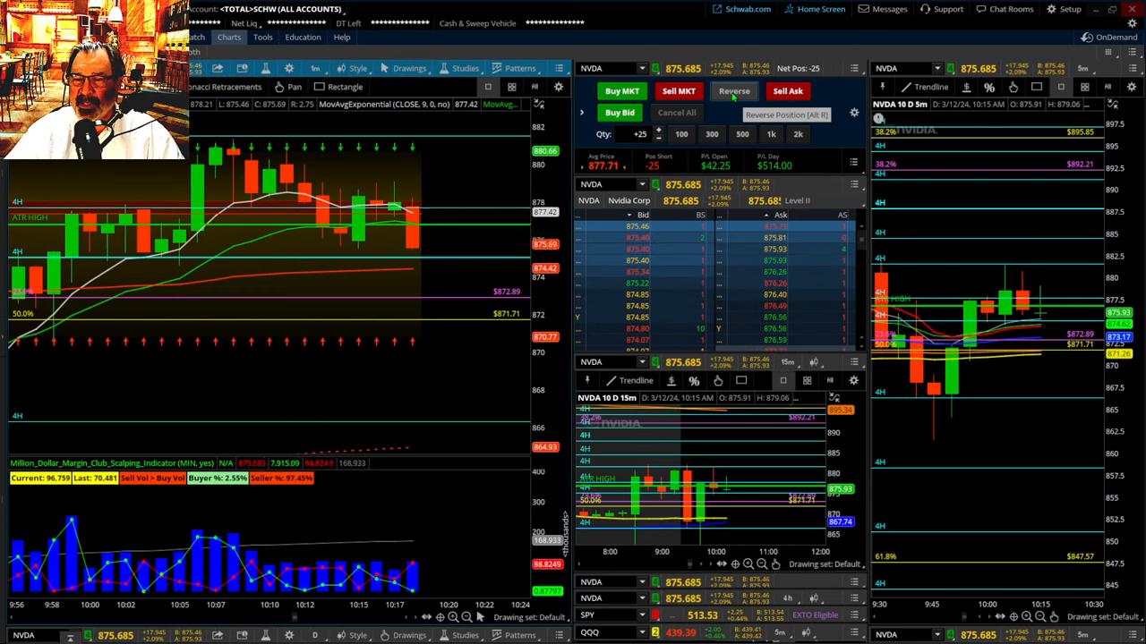
Reverse the profitable NVDA short into a 25-share long at $875.56.
click(733, 90)
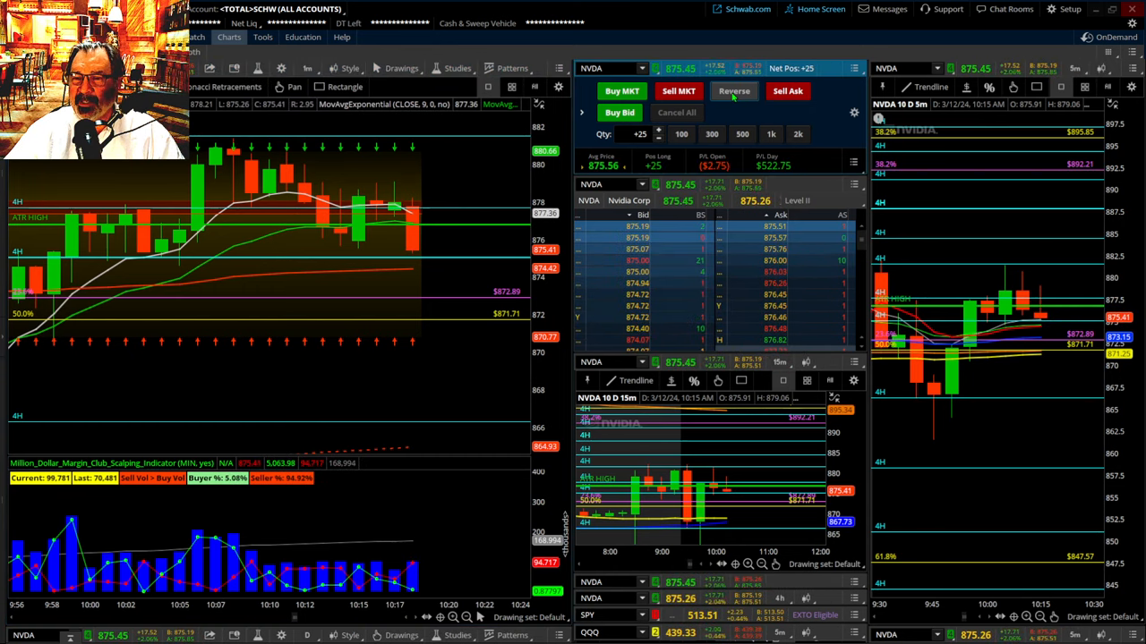
mouse_move(734, 91)
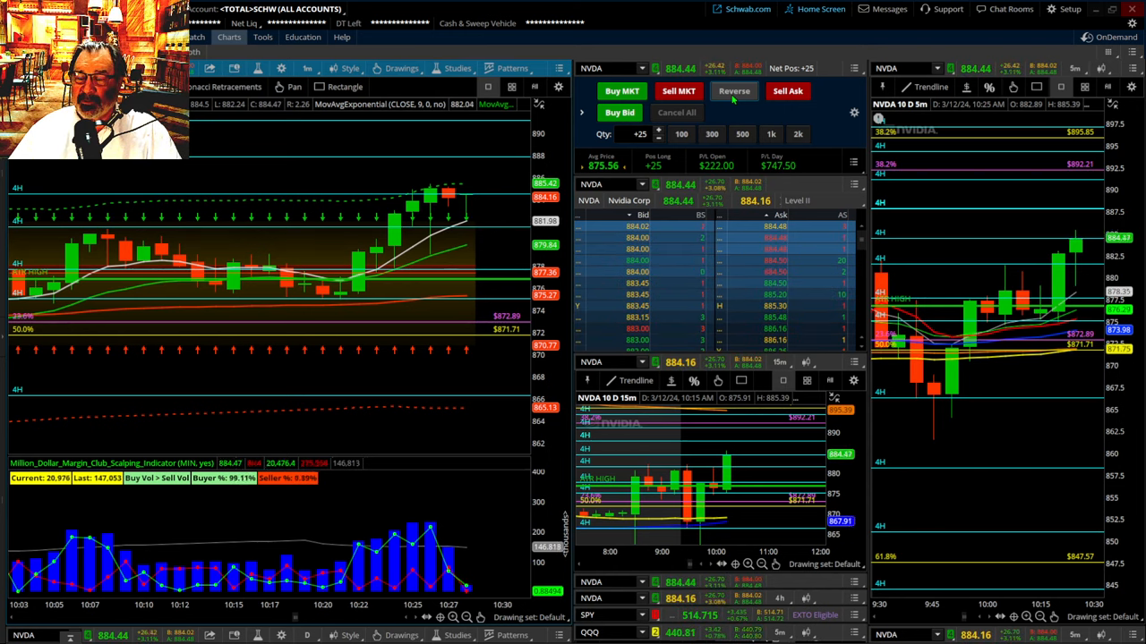
mouse_move(734, 91)
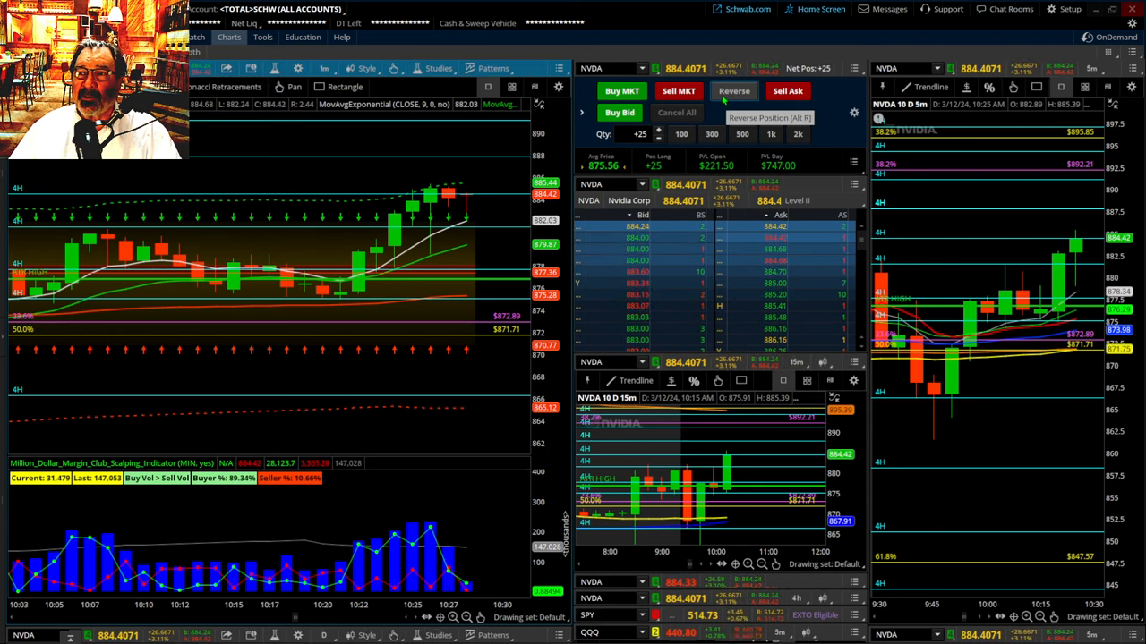